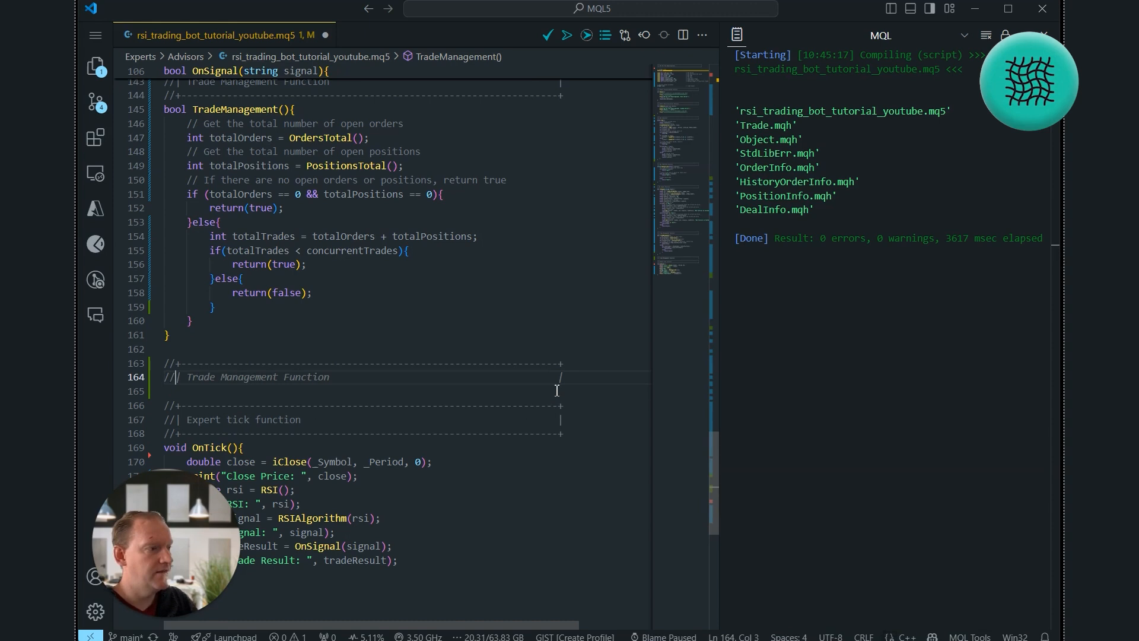
Add a 'Doji Star Detector Function' header comment with an empty bool DojiStarDetected() below it.
type("DojiStarDetected")
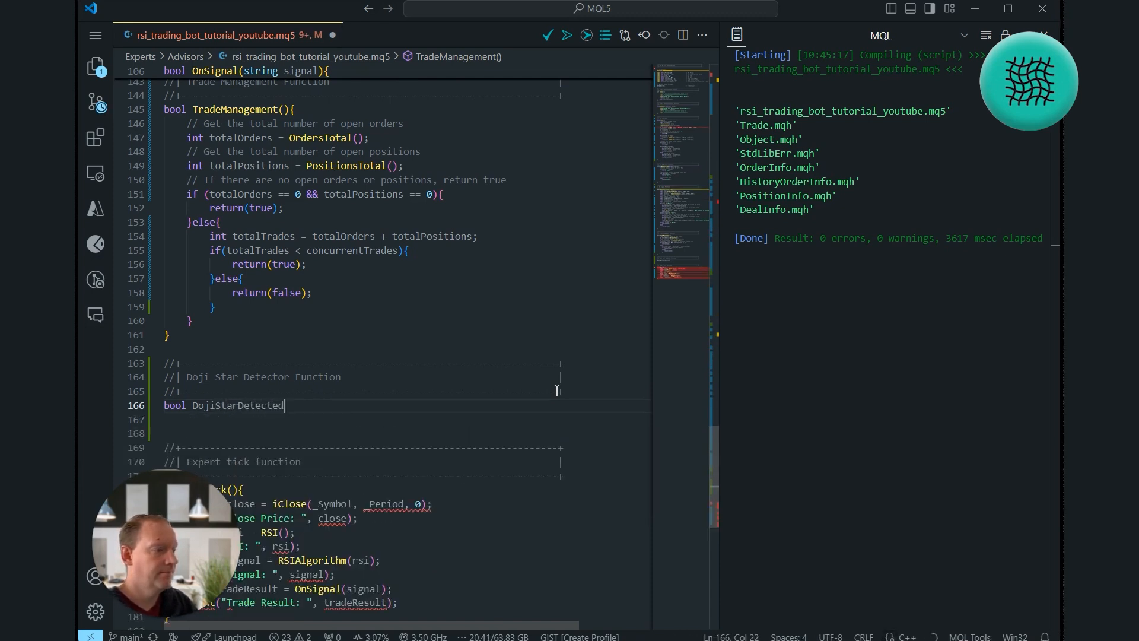
type("(){}")
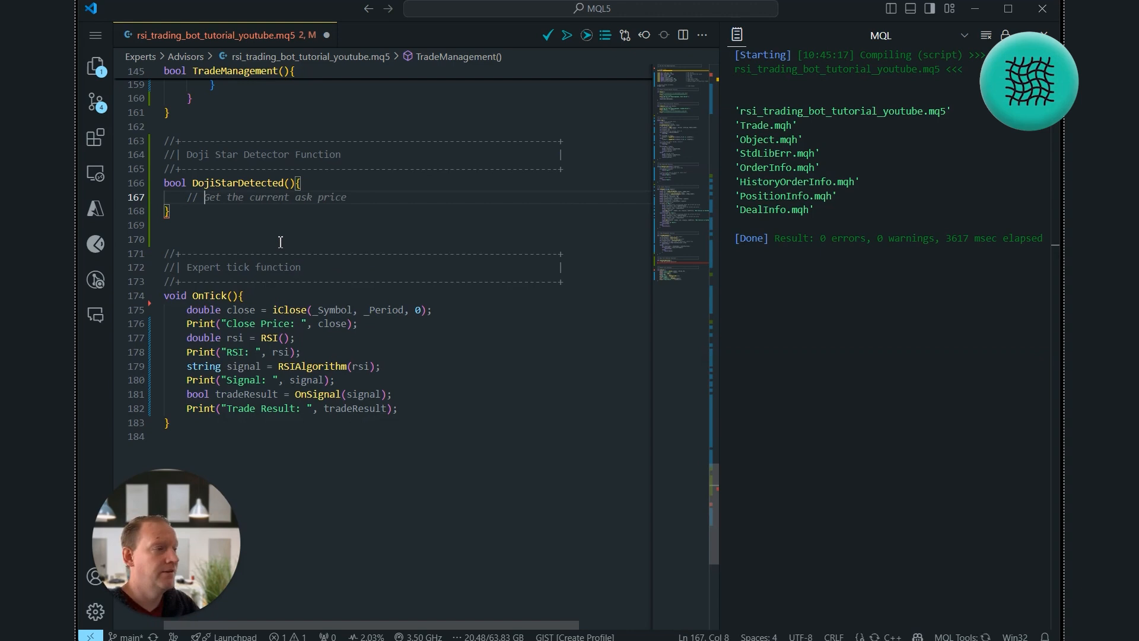
Read the current bar's open and close prices with iOpen and iClose into commented variables.
type("Get the open price")
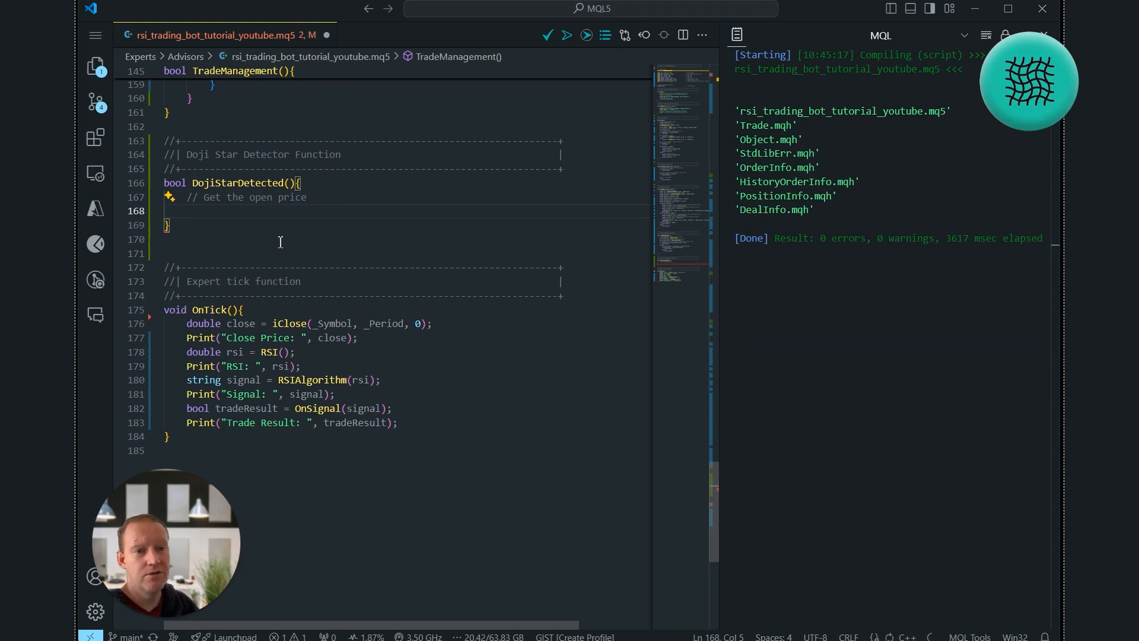
type("double open = iOpen(_Symbol, _Period, 0);")
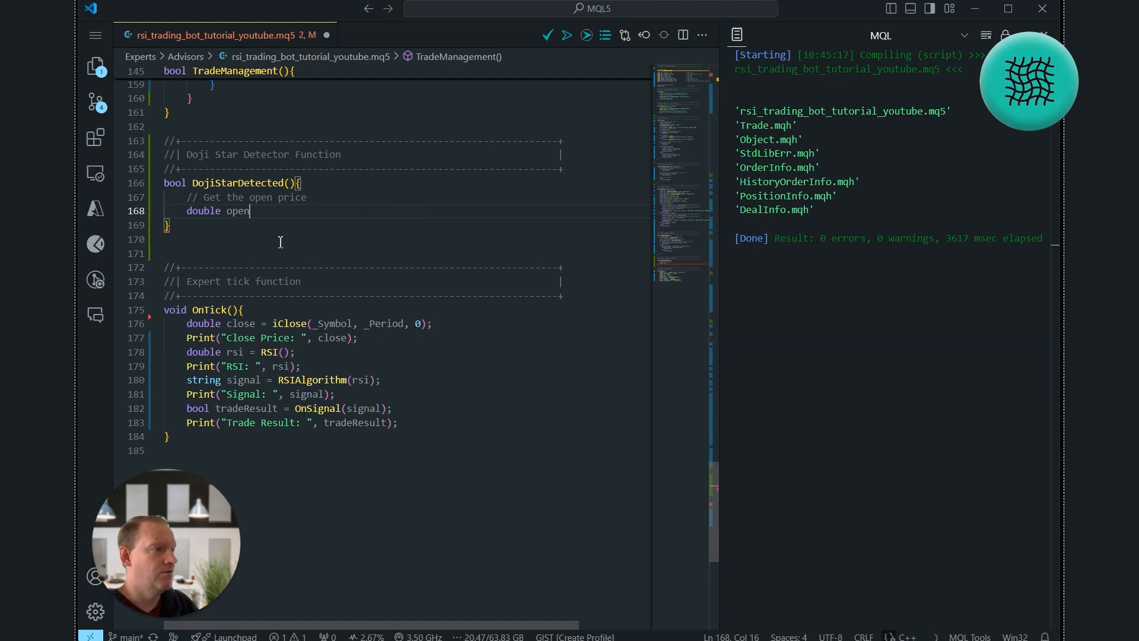
type("= iOpen(_Symbol, _Period, 0);")
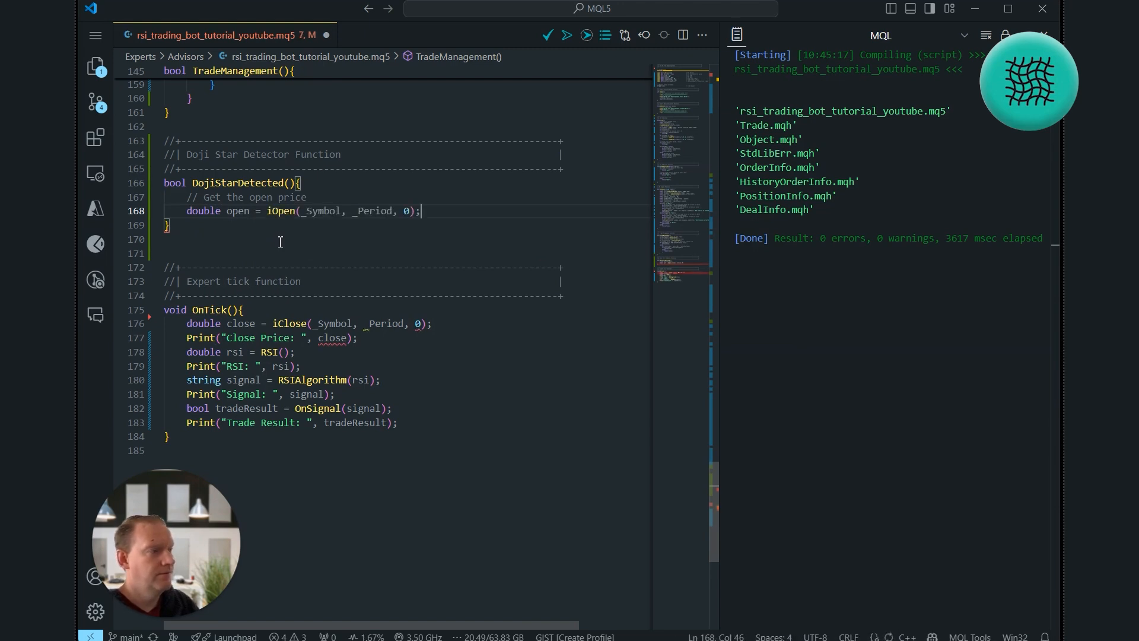
type("// Get the close price")
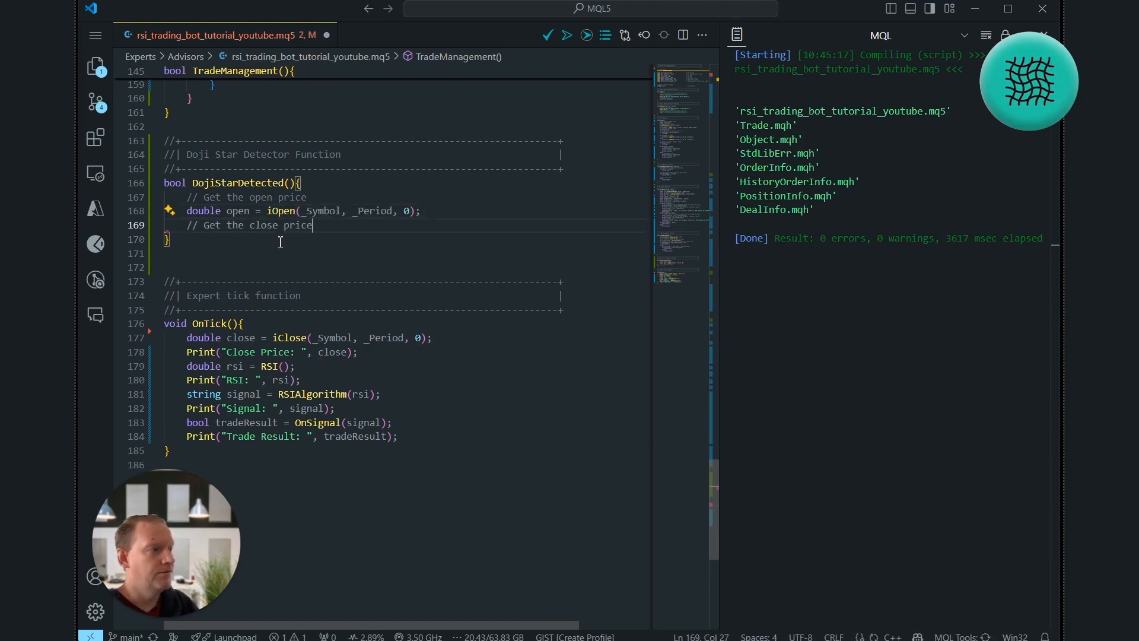
type("double close = iClose(_Symbol, _Period, 0);")
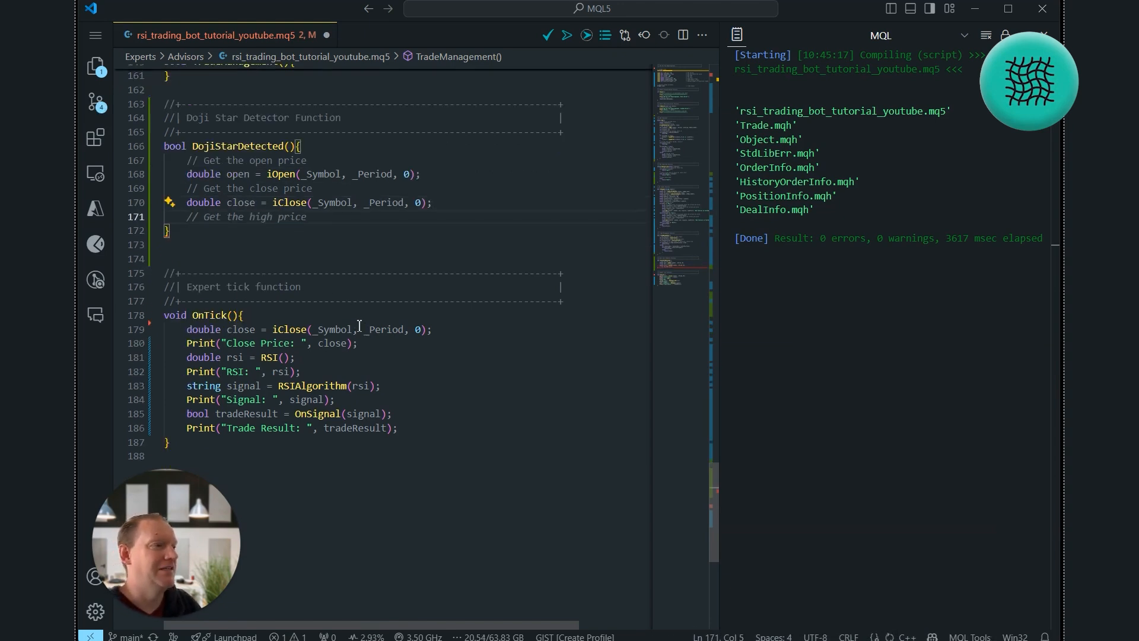
Read the high and low prices with iHigh and iLow, then start the body-size comment.
type("double high = iHigh(_Symbol, _Period, 0);")
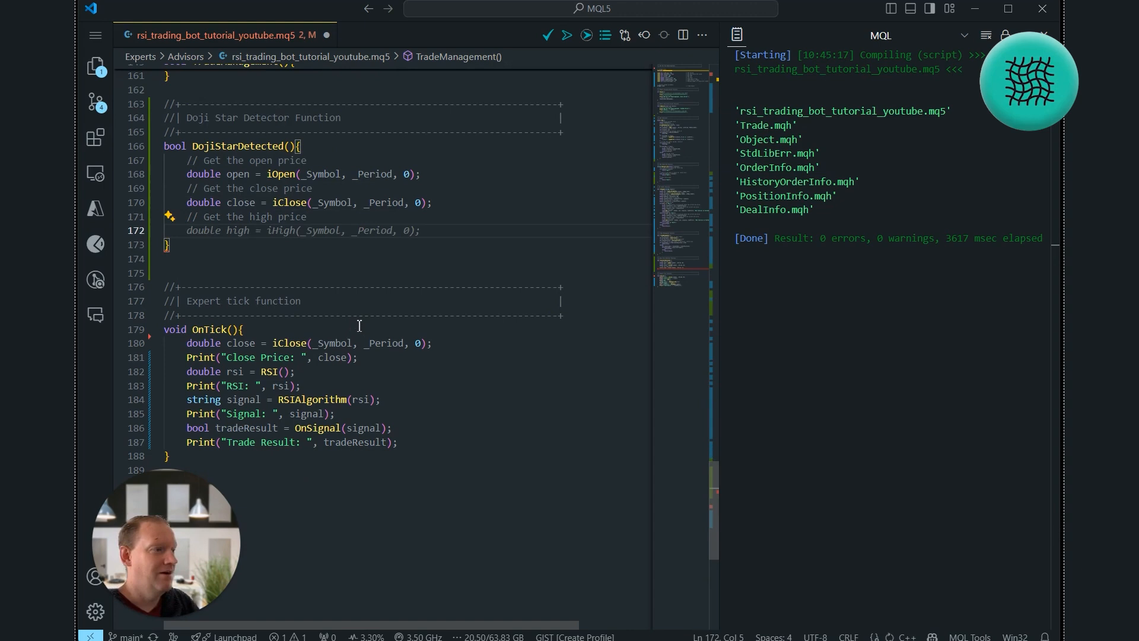
type("// Get the low price")
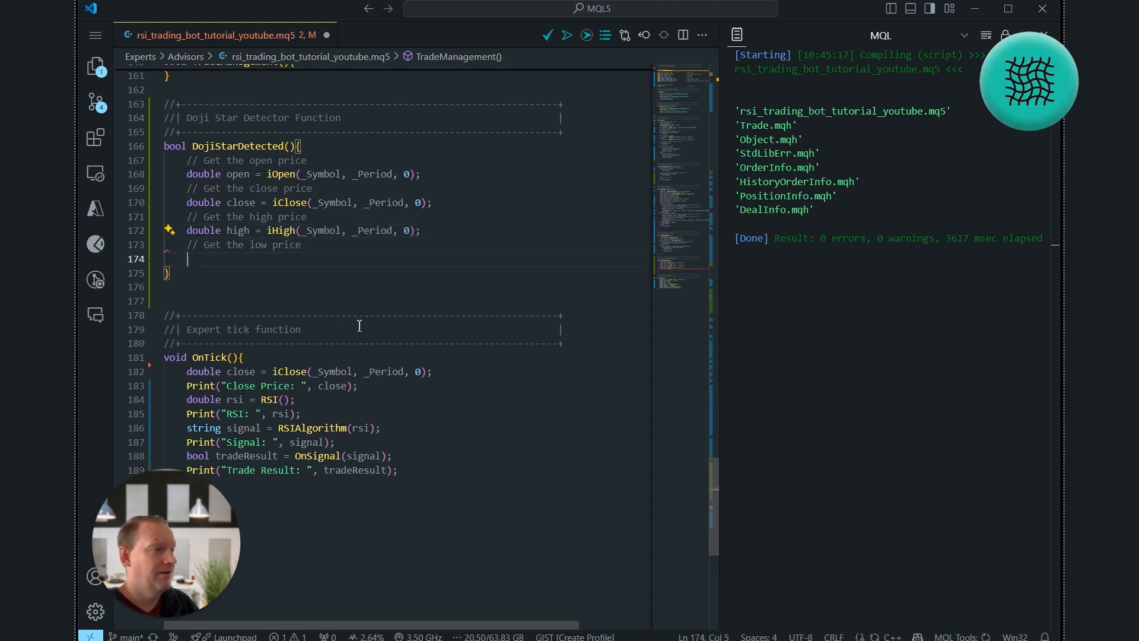
type("double low = iLow(_Symbol, _Period, 0);")
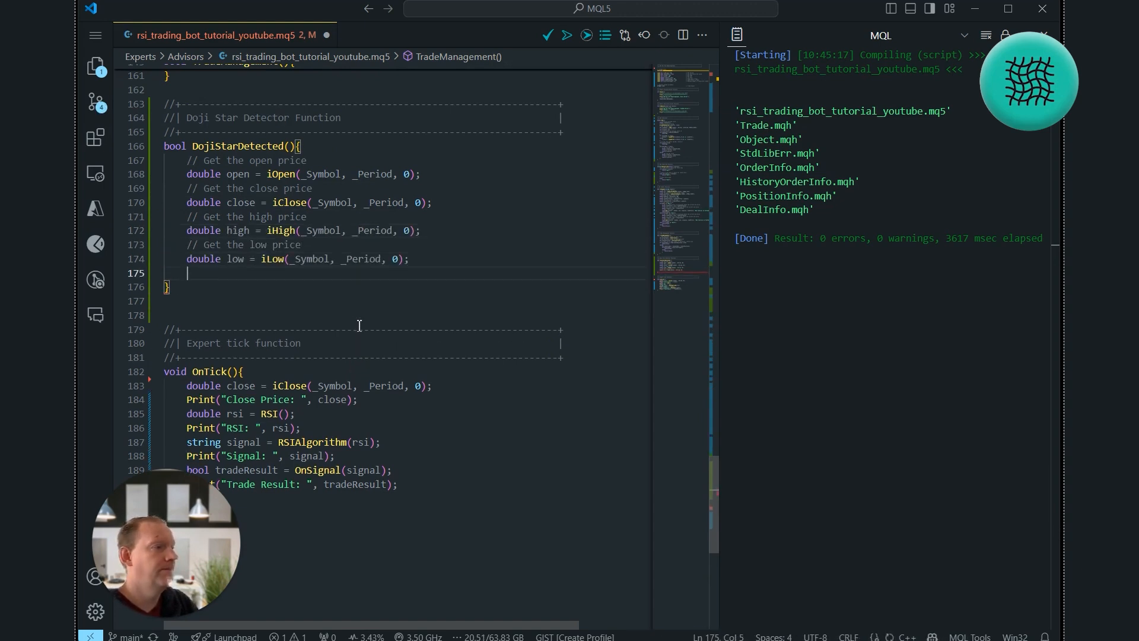
type("// Calculate the body size")
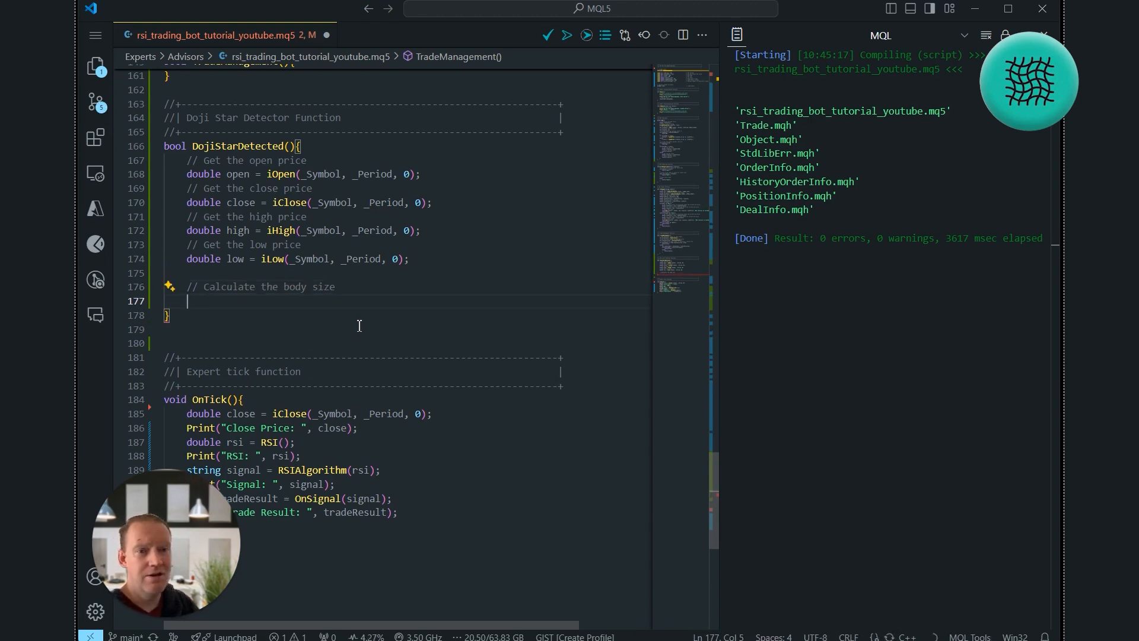
Compute bodySize as MathAbs(close - open) and add a '// Set up some conditions' comment.
type("double bodySize = MathAbs(close - open);")
type("//")
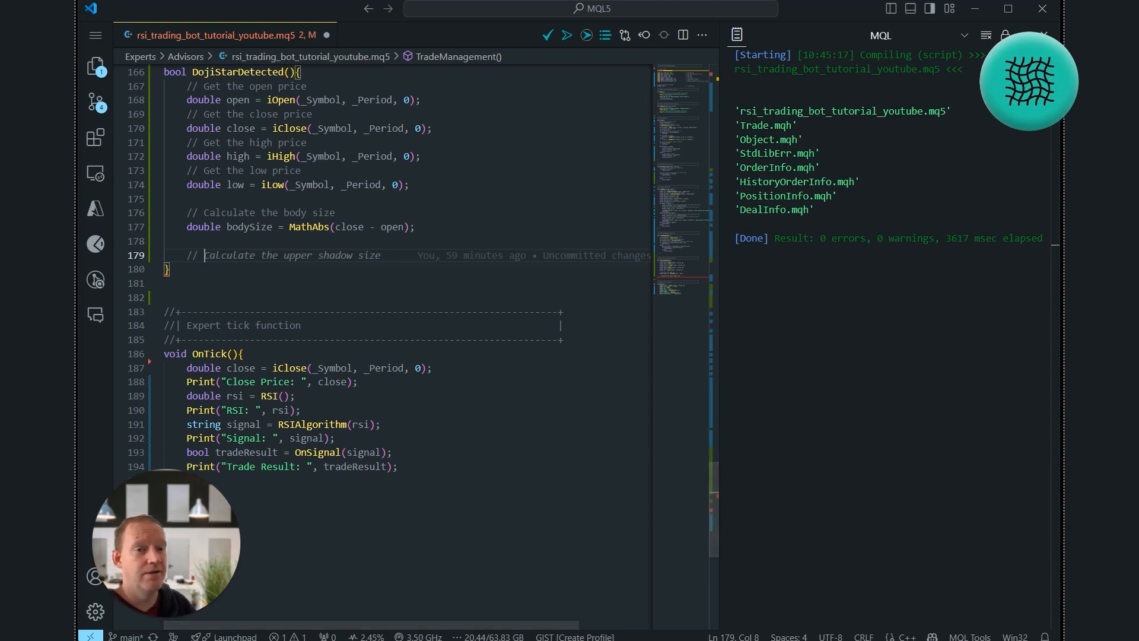
mouse_move(267, 396)
type(" Set up some conditions")
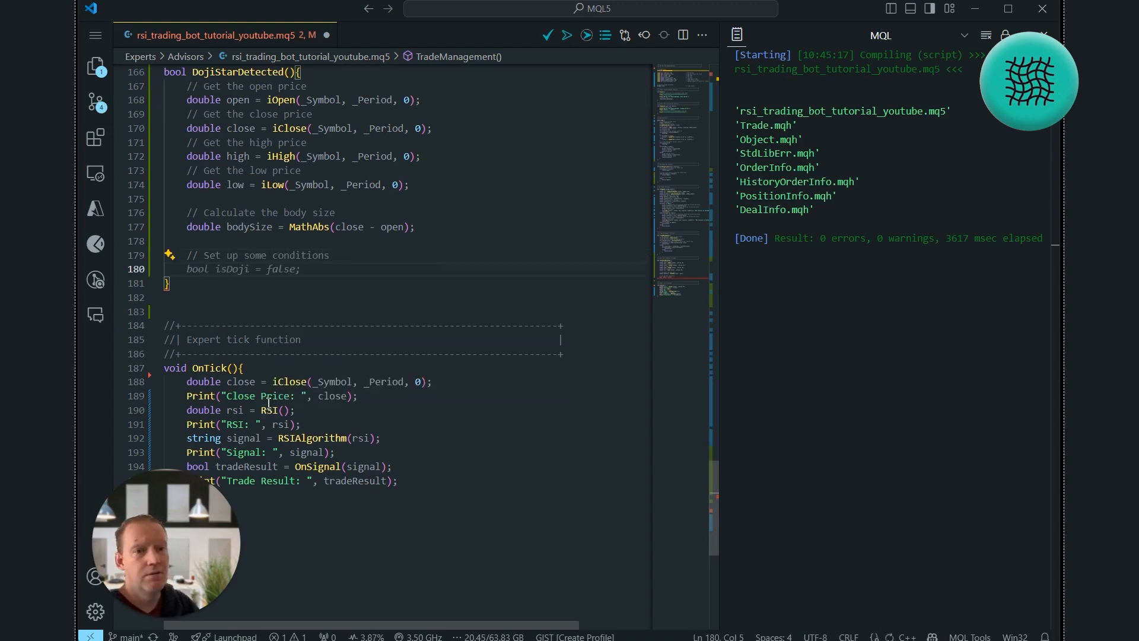
Declare bool isBodySmall = false under the conditions comment.
type("bool isBod")
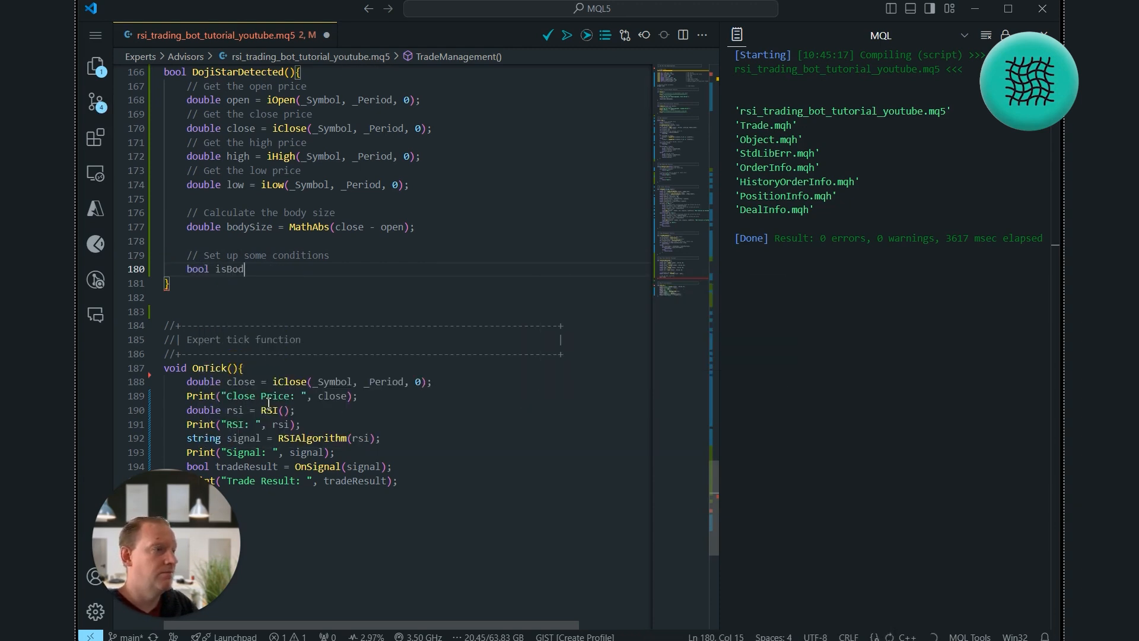
type("ySmall = bodySize < (high - low) * 0.1;")
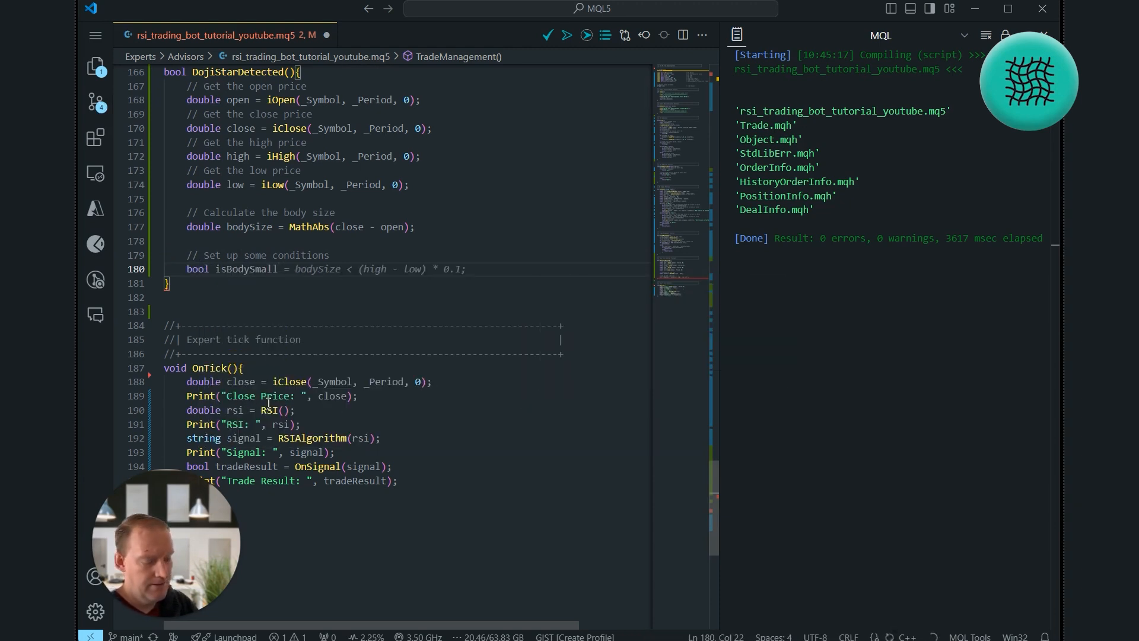
type("false")
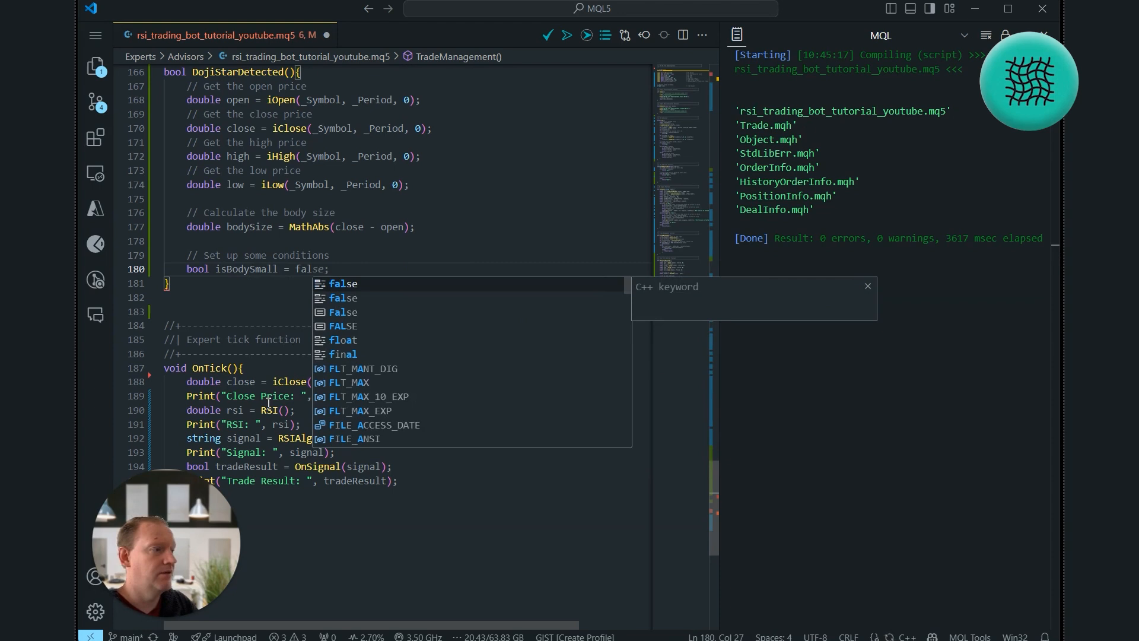
type("bool isBodyDoji = false;")
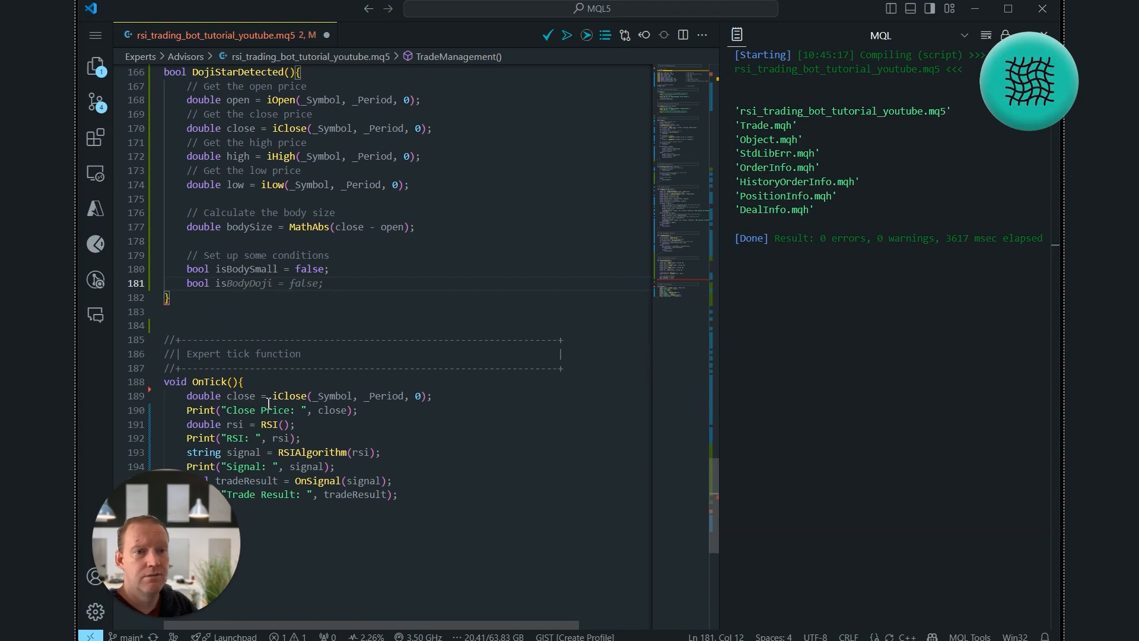
Declare isUpperShadowSmall, isLowerShadowSmall and isLegsProportional flags, all false.
type("isUpper")
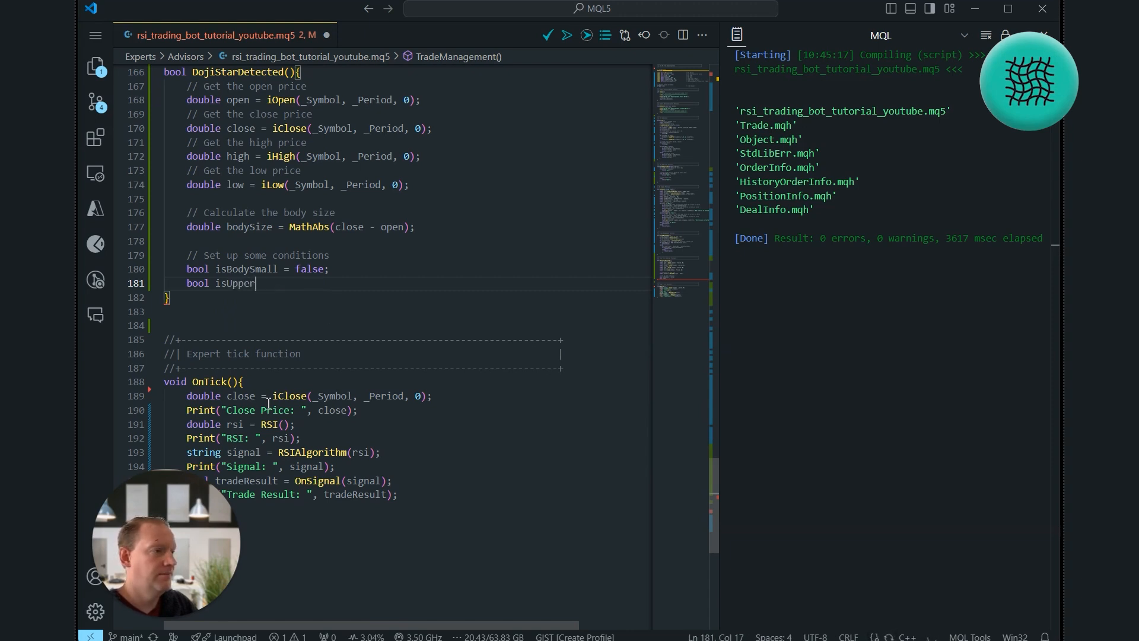
type("ShadowSmall = false;")
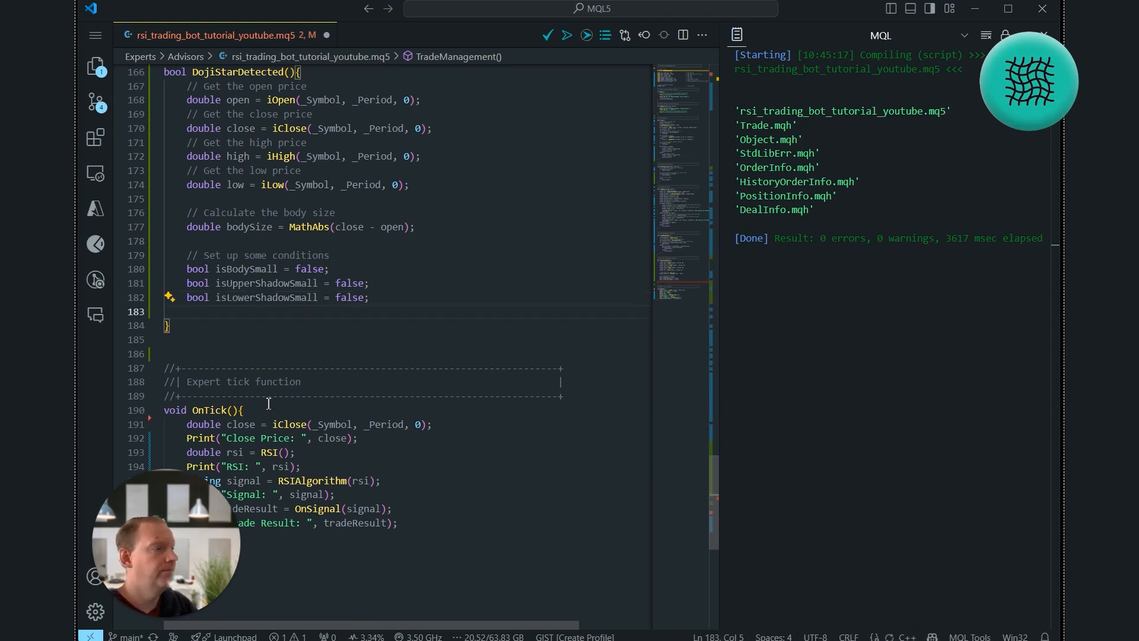
type("b")
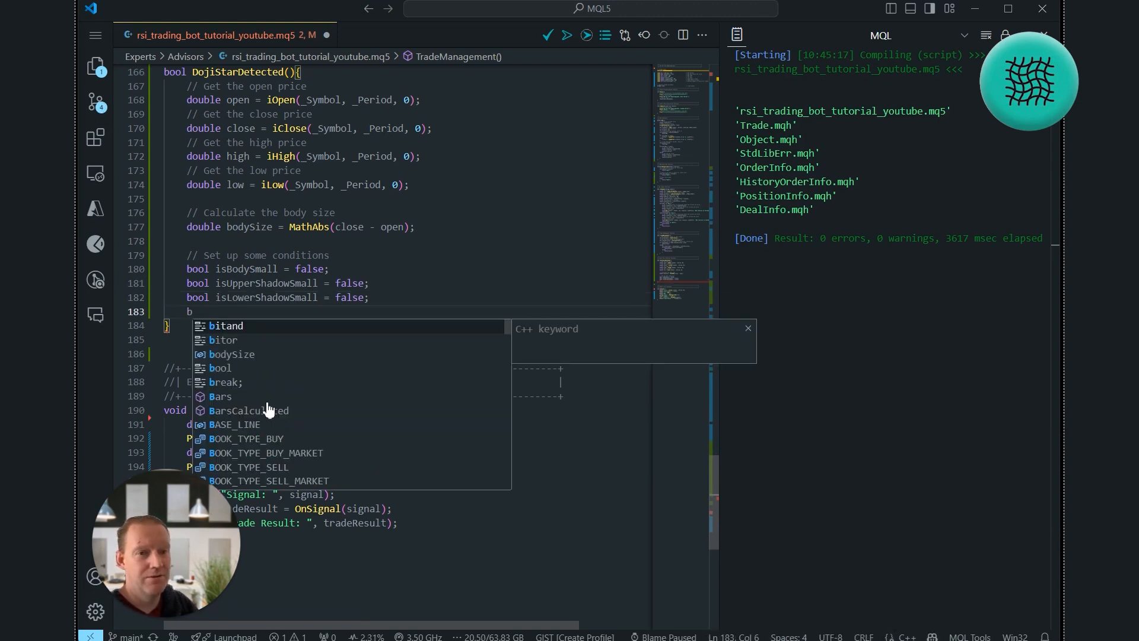
type("isLegsProportional = false;")
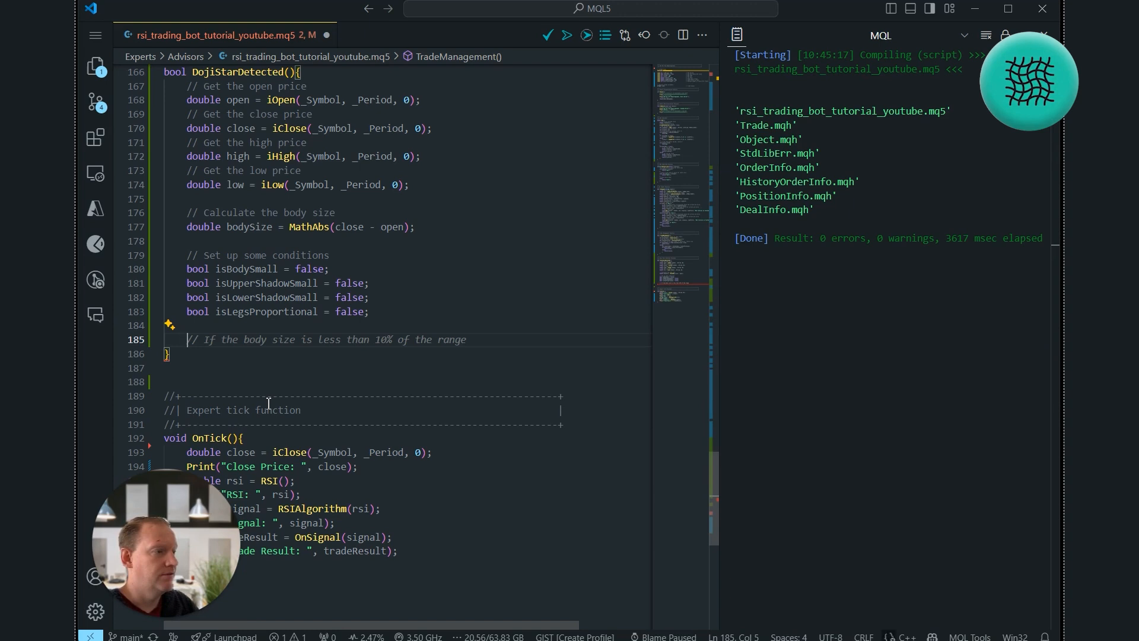
Add a '// Get the point size' comment and begin the onePoint declaration.
type("// Get the")
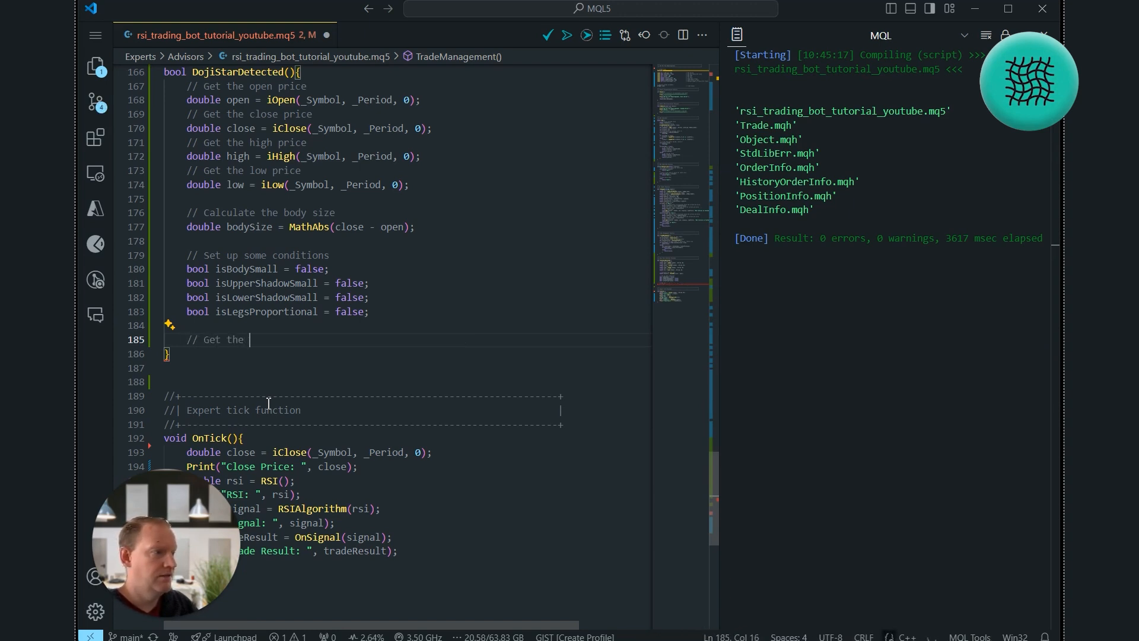
type("point size")
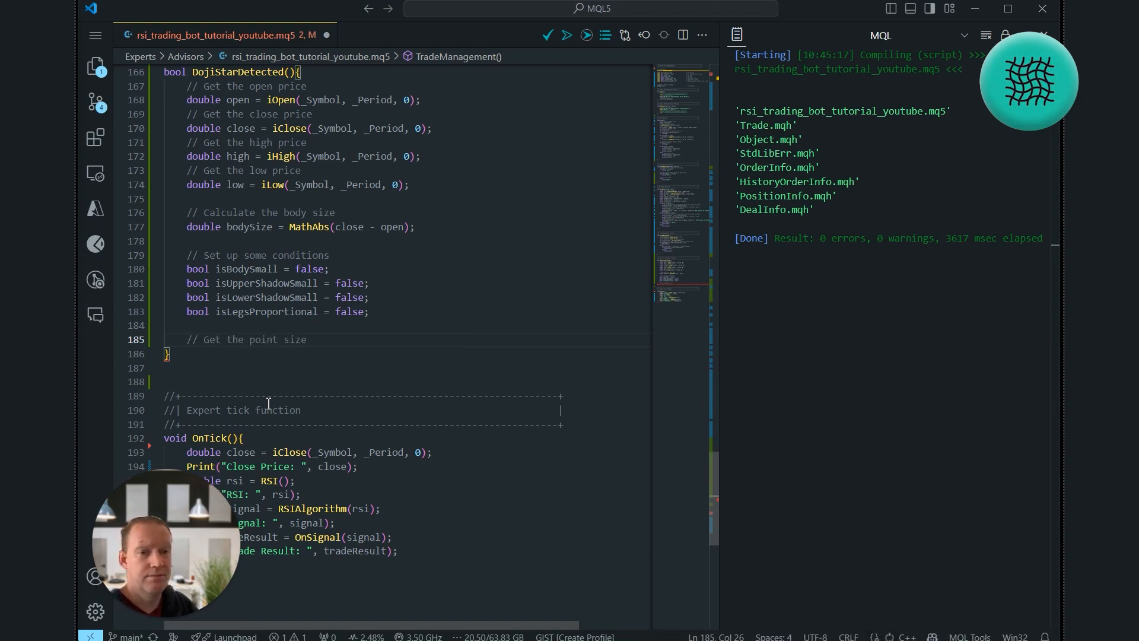
type("double pointSize = SymbolInfoDouble(_Symbol, SYMBOL_POINT);")
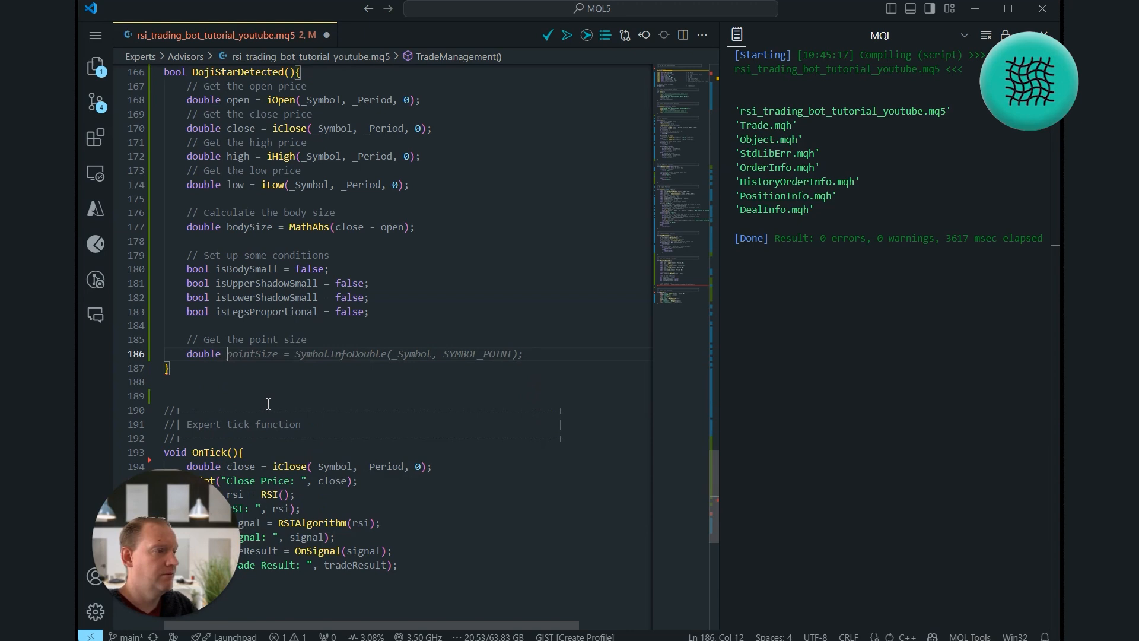
type("onePoint")
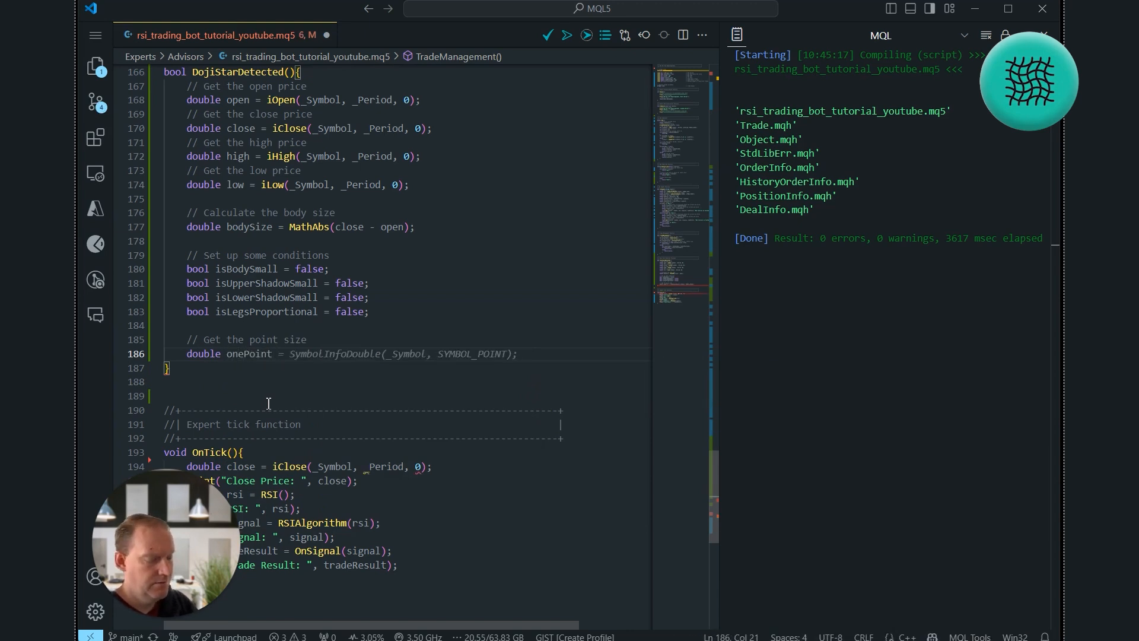
Set onePoint = 1 * _Point and start the next body-size comment line.
type("1 *")
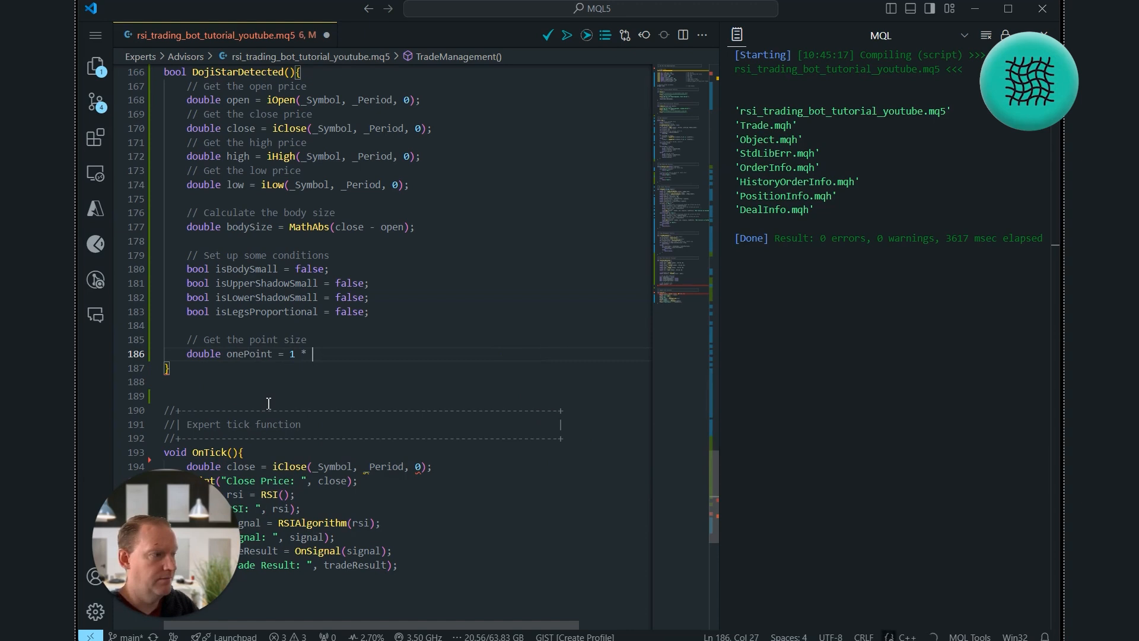
type("_")
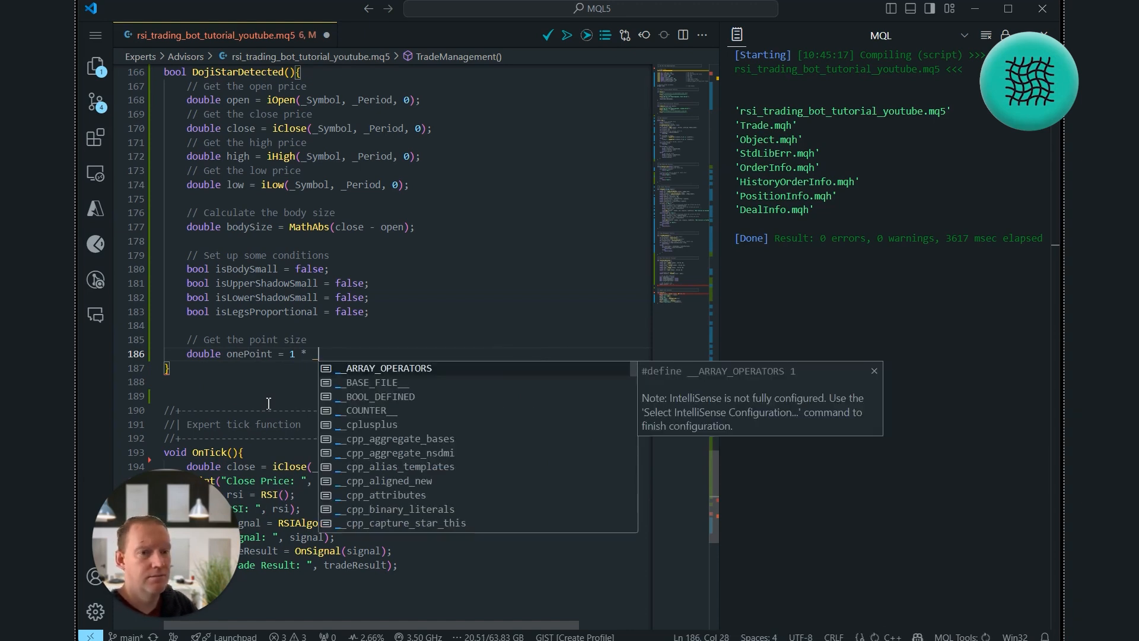
type("_Point;")
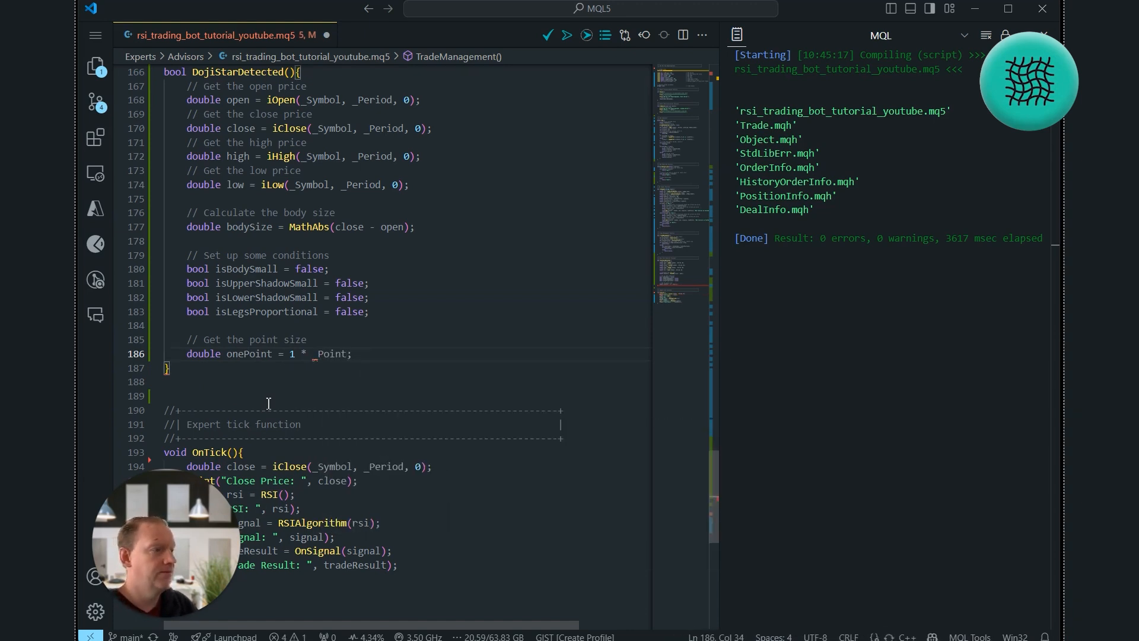
type("// If the body size is less than 1 point")
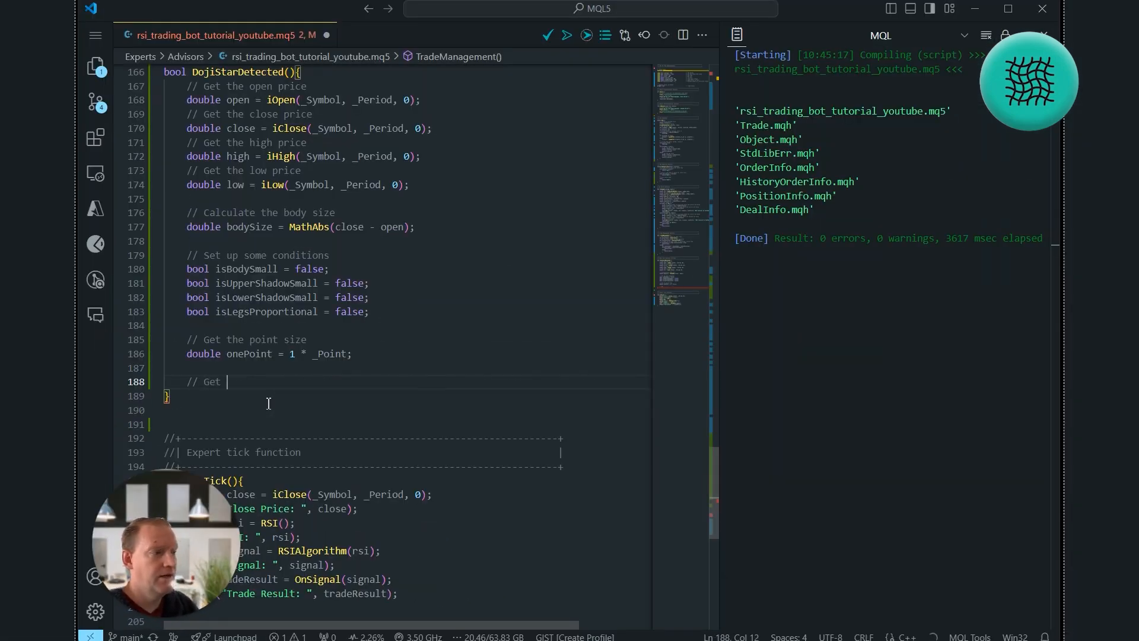
Compute upperShadow = high - MathMax(open, close) and lowerShadow = MathMin(open, close) - low with comments.
type("the Upper Shadow size")
type("// If the body size is zer")
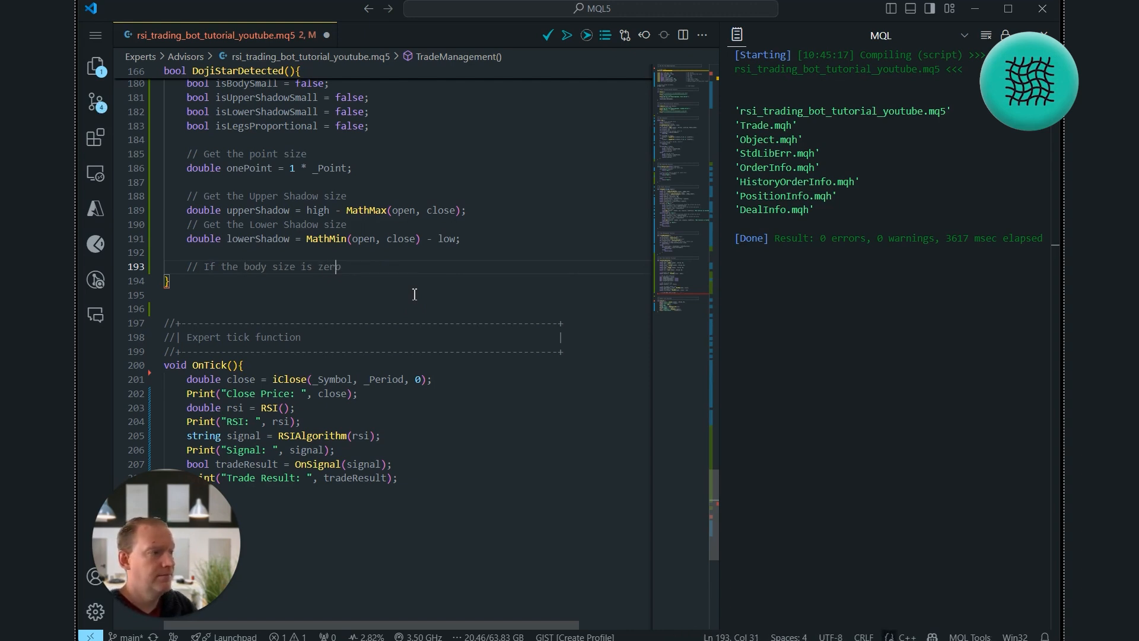
Write if(bodySize == 0){ isBodySmall = true; } and start the zero-shadow comment.
type("if(bodySize == 0){")
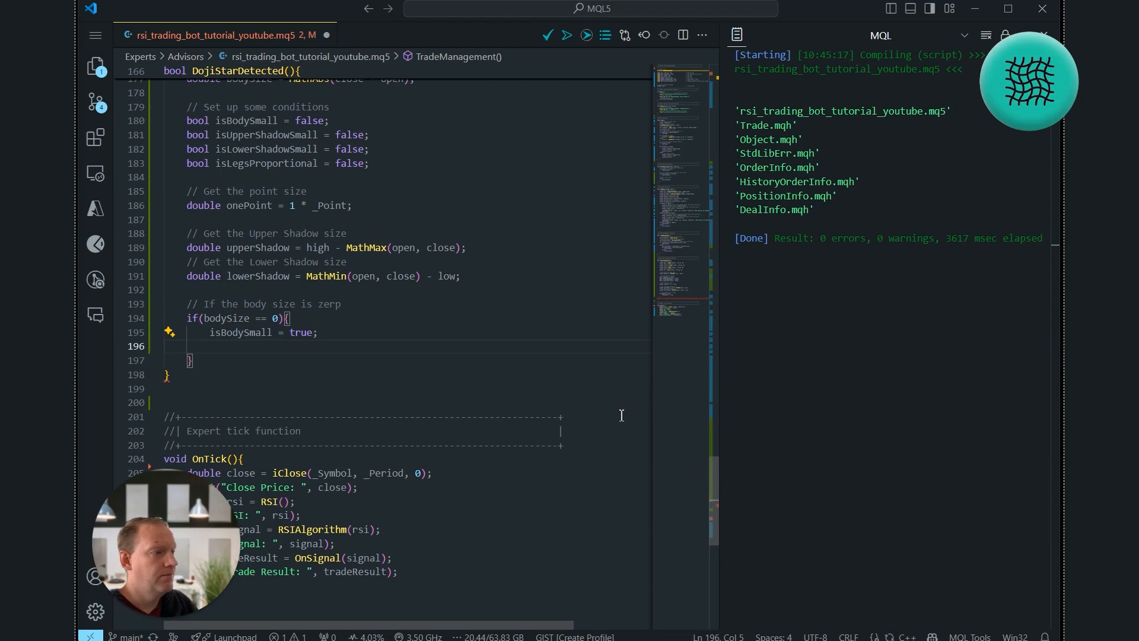
type("//")
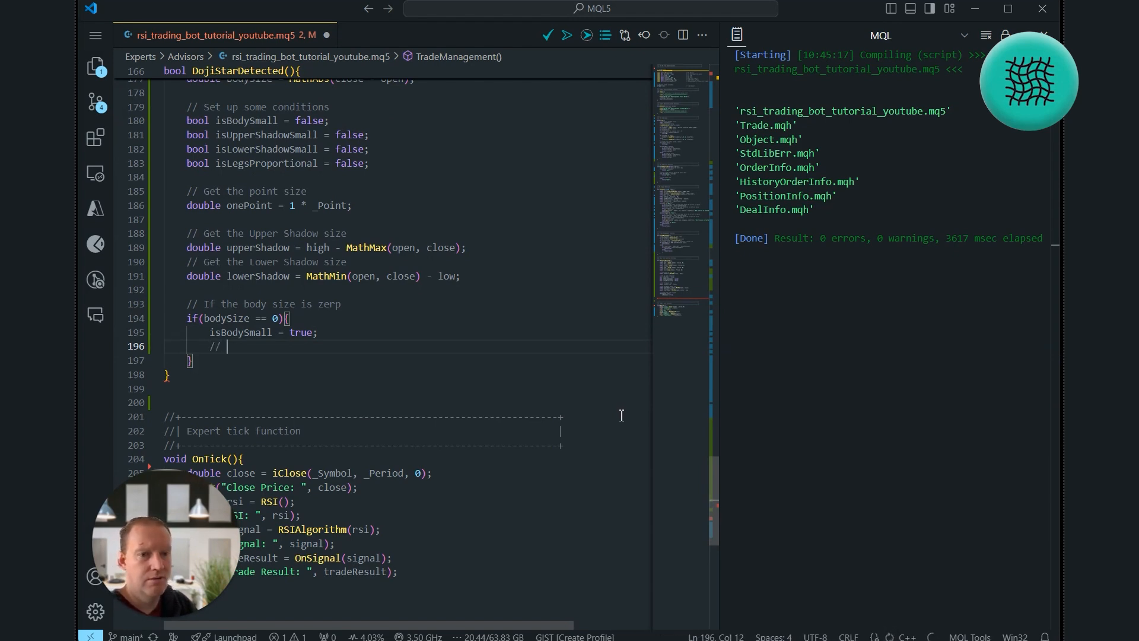
type("If the upper shadow is less than 1 point")
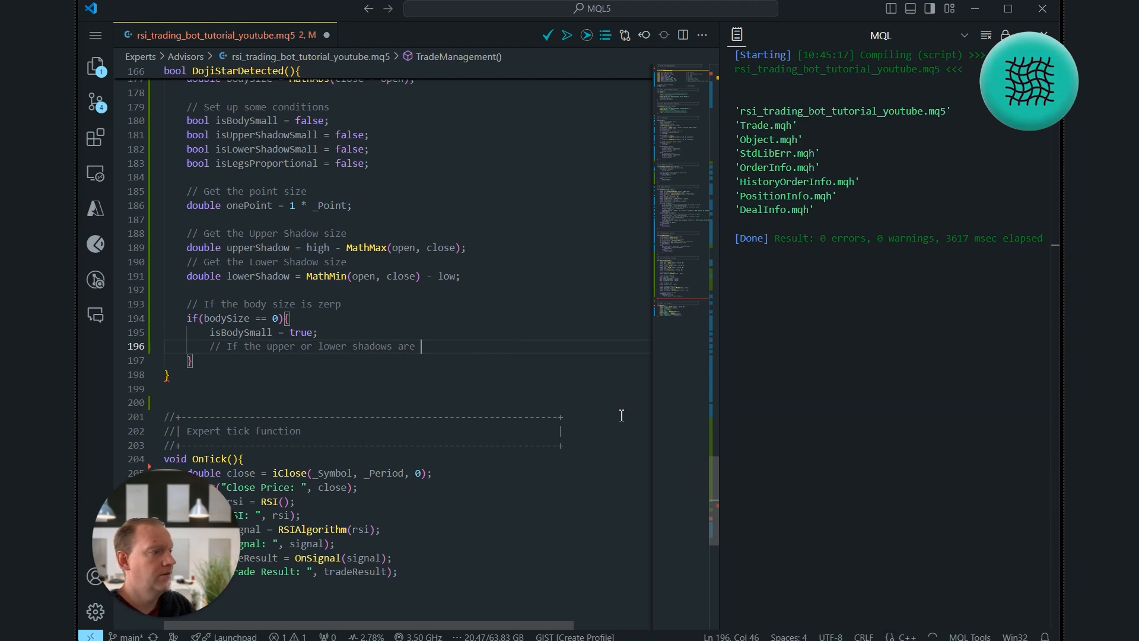
Nest if(upperShadow == 0 || lowerShadow == 0){ return(false); } with its comment.
type("0")
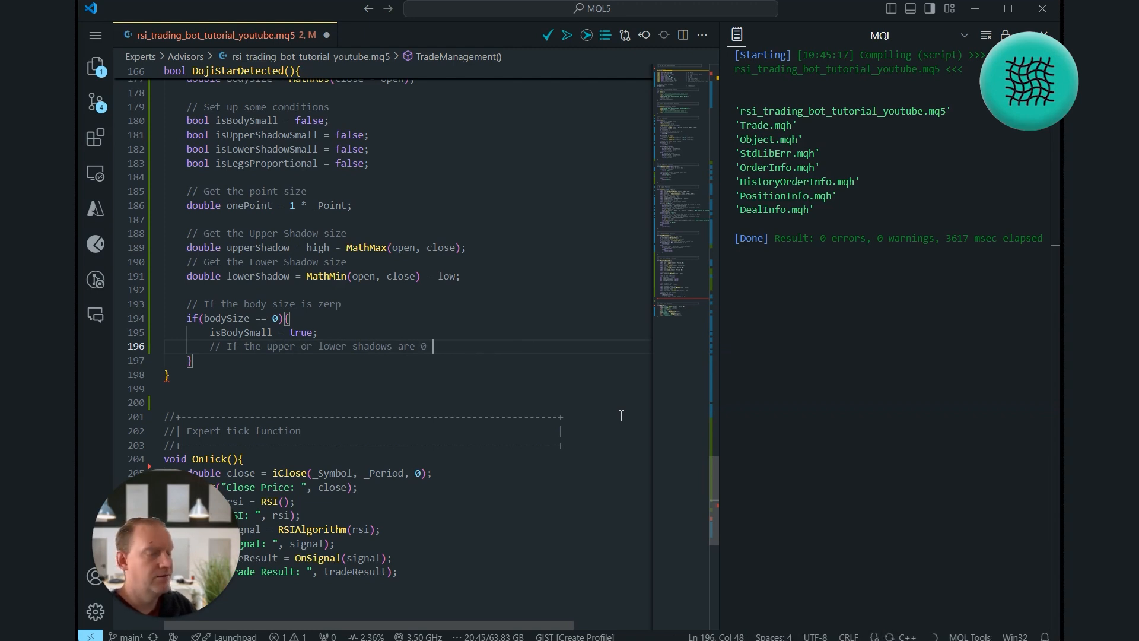
type("points")
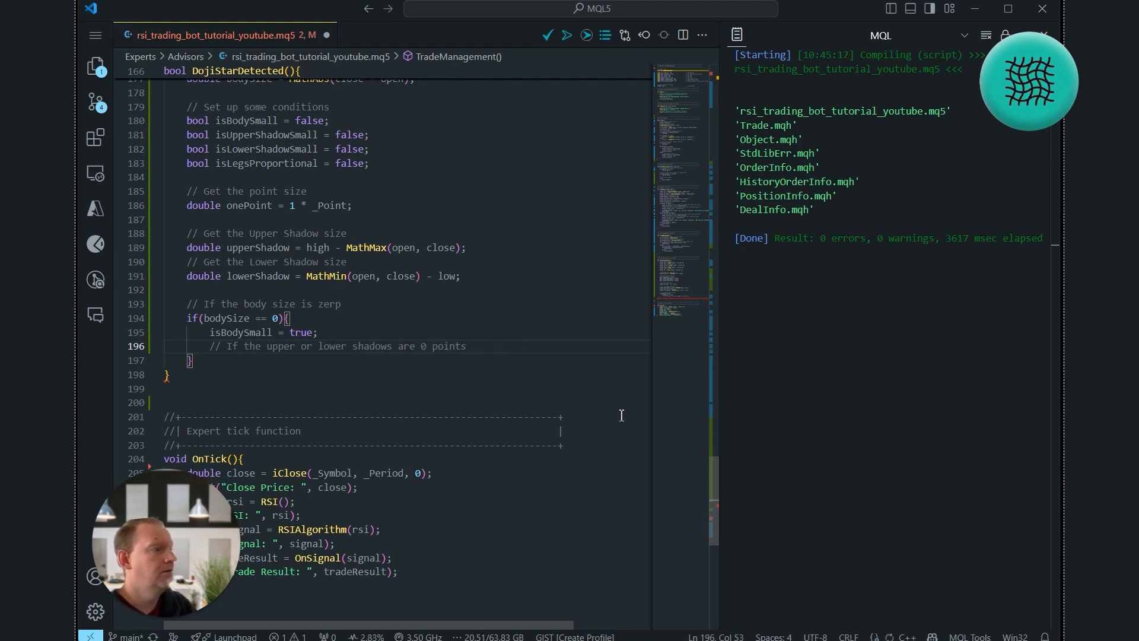
type(",")
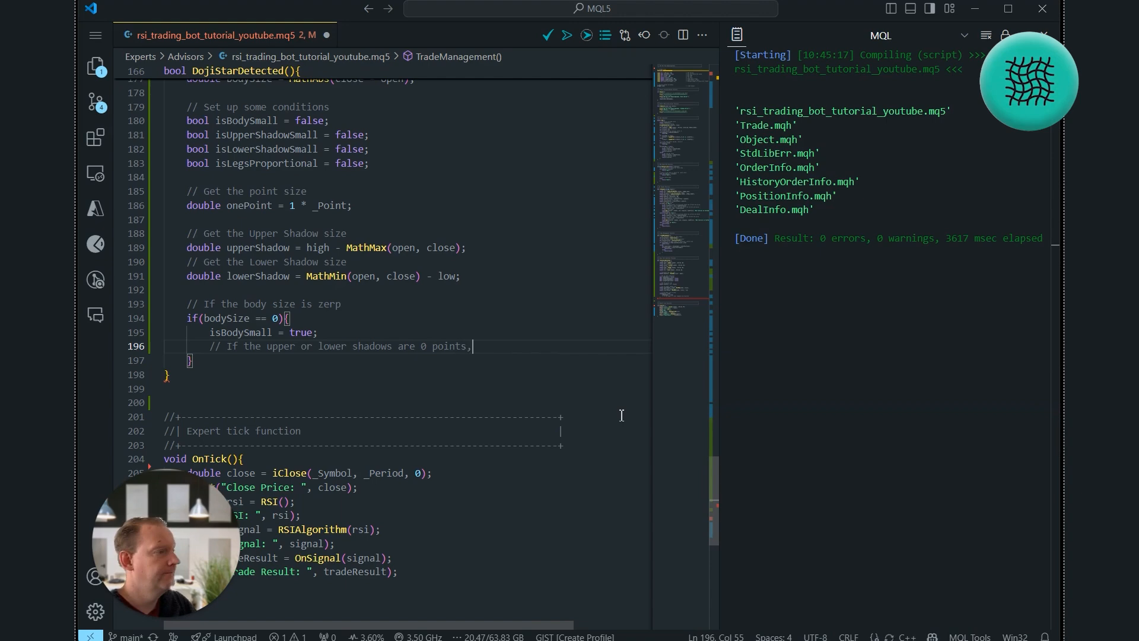
type("return false")
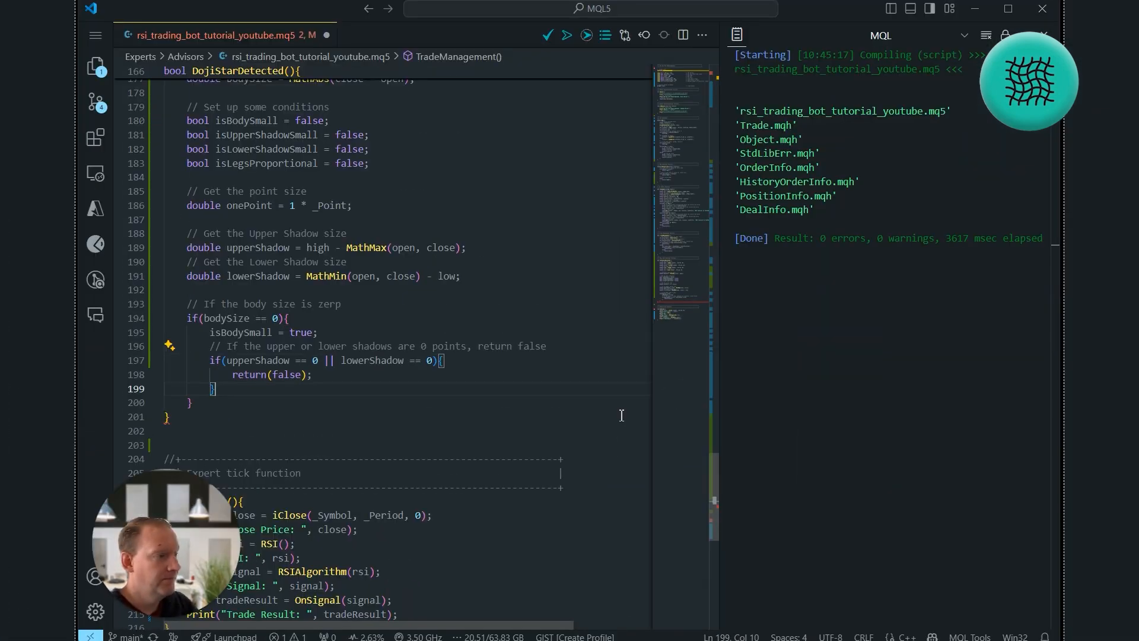
Add a check returning false when upperShadow is under onePoint and lowerShadow over it.
type("/")
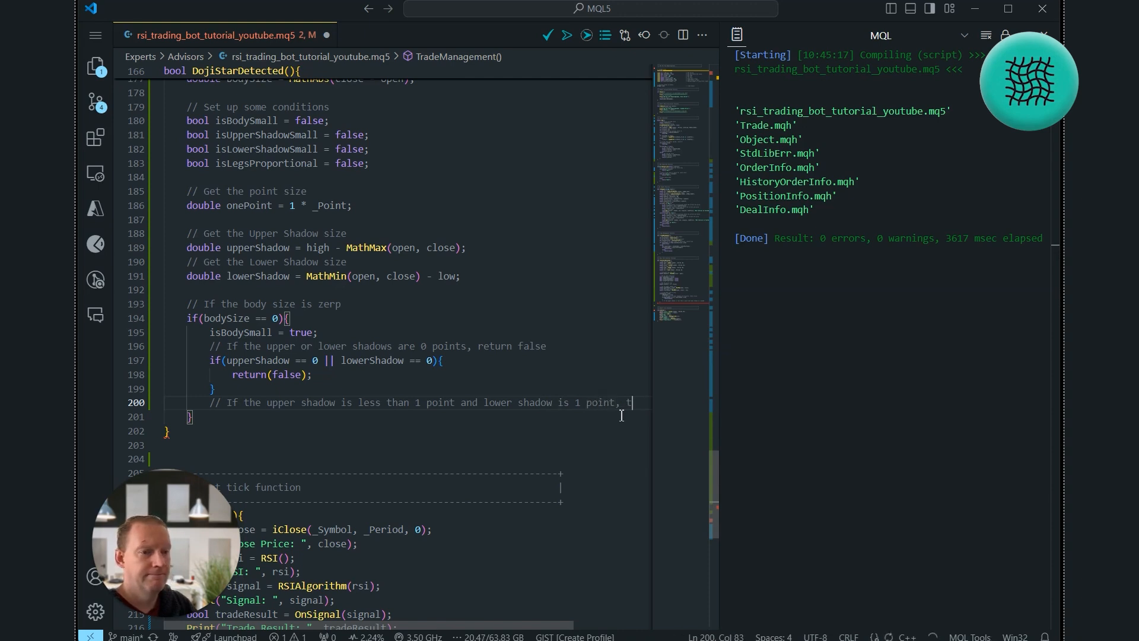
type("hen")
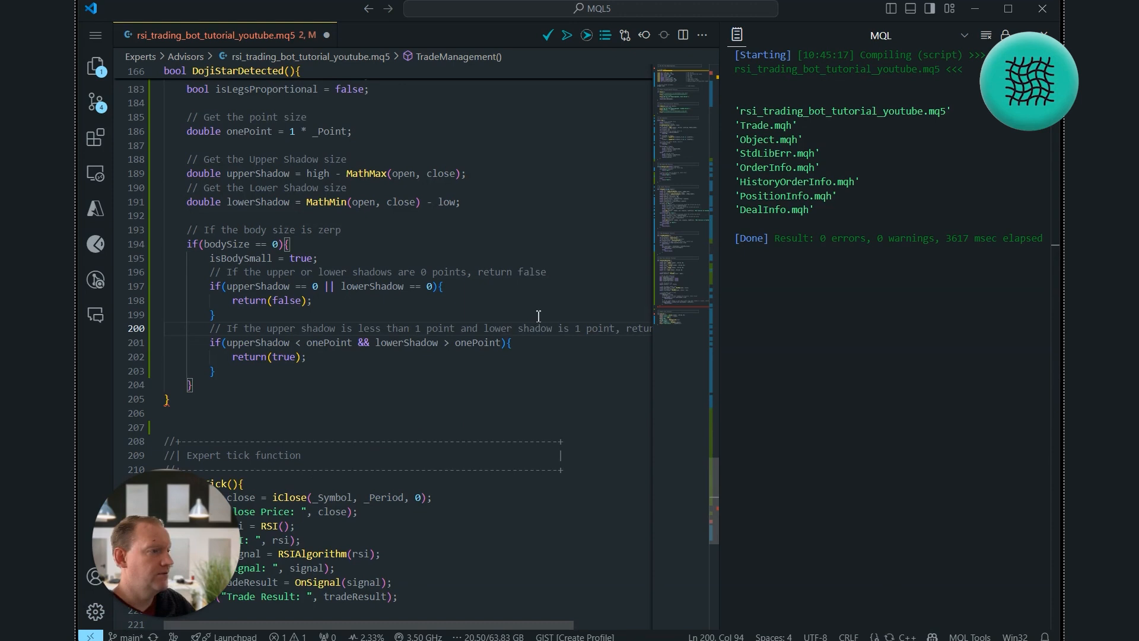
scroll("down", 3)
type("// If the upper shadow is 1 point and lower shadow is less than 1 point, retur")
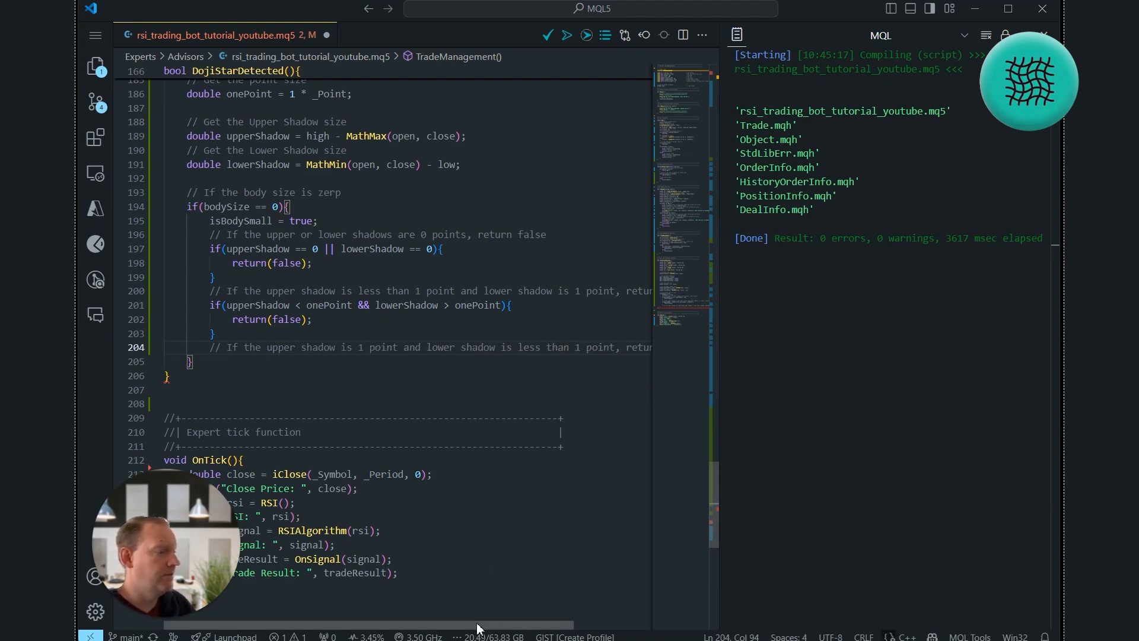
Add the reverse unequal-shadow check returning false and an equal one-point-shadows check returning true.
type("if(upperShadow > onePoint && lowerShadow < onePoint){")
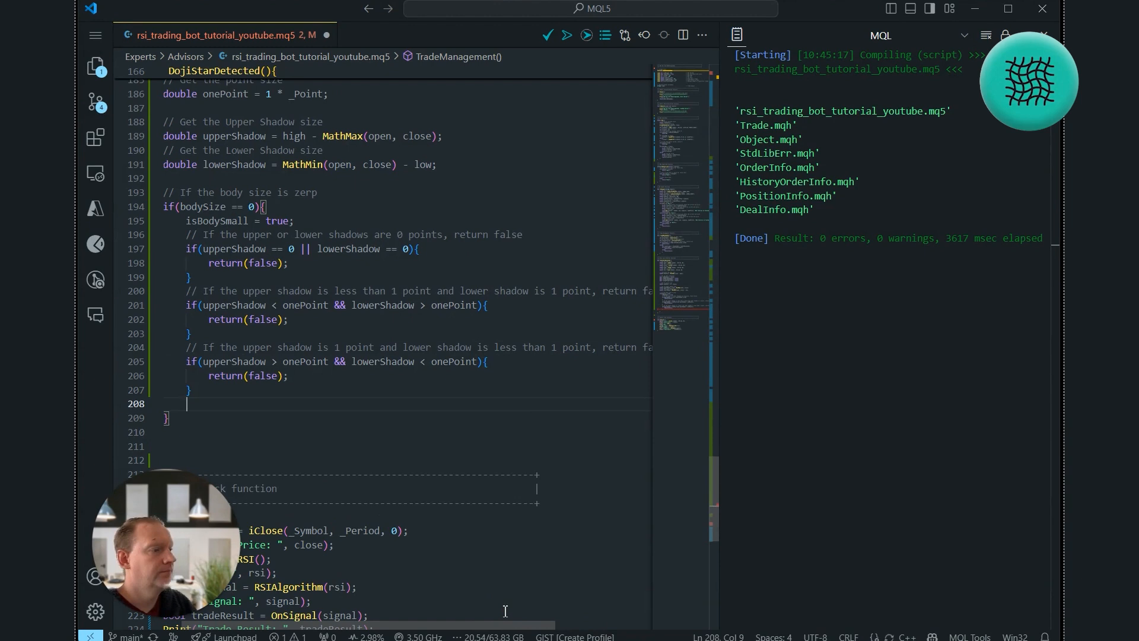
type("// If the upper shadow is less than 1 point and lower shadow is less than 1 point,")
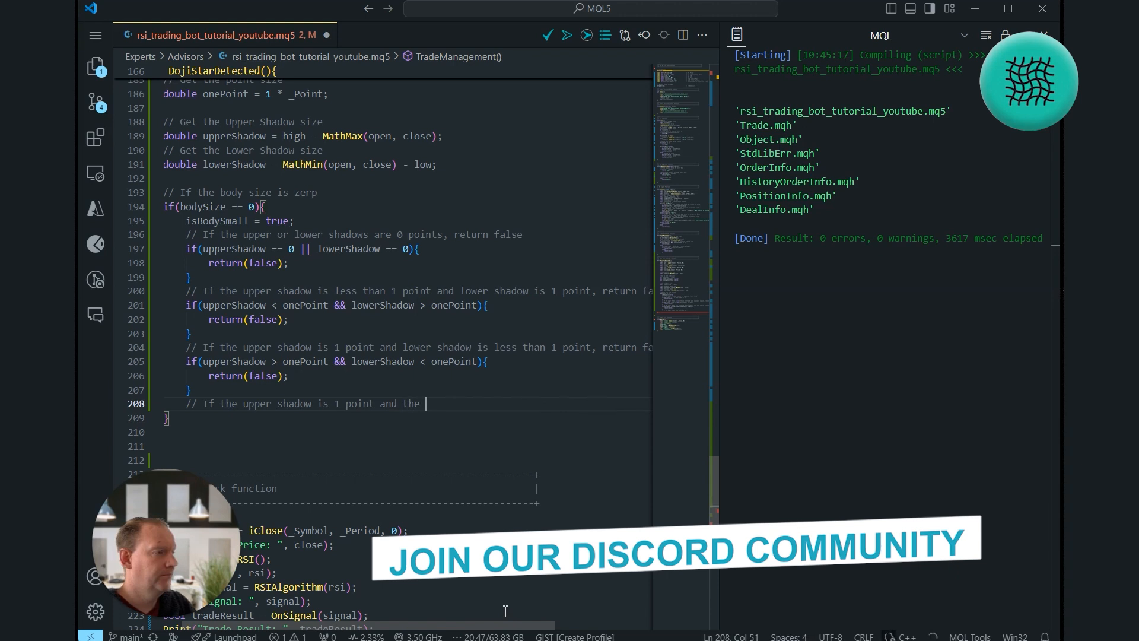
type("lower shadow is 1 point, return false")
left_click(401, 417)
type("if(upperShadow == onePoint && lowerShadow == onePoint){")
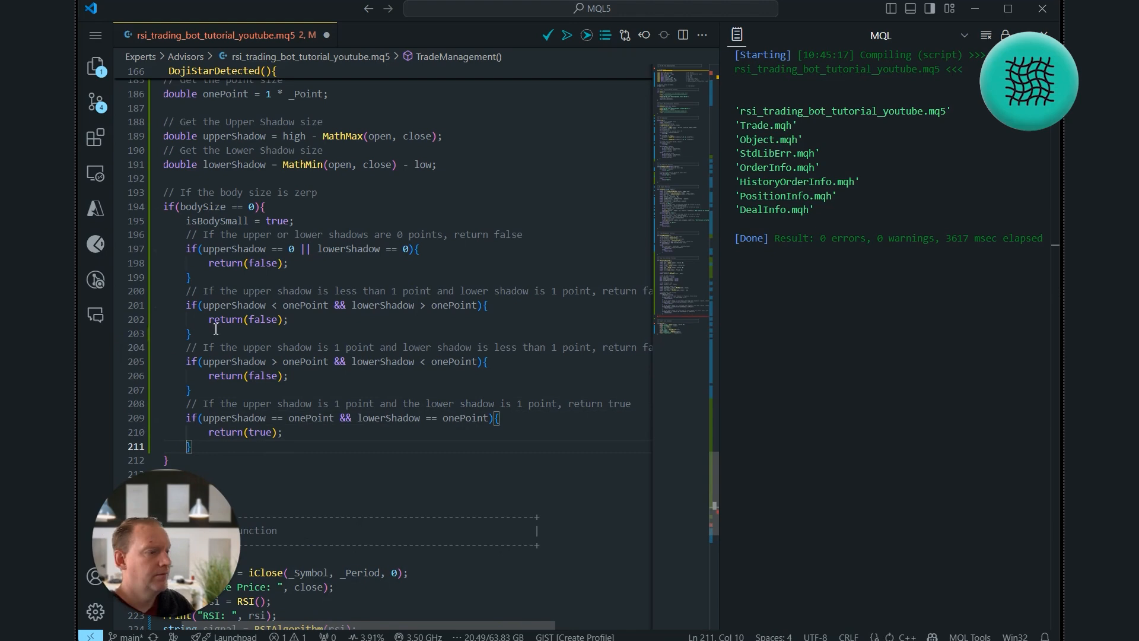
Add true-returning checks for 2/2 and 2/1 point upper/lower shadows.
scroll("down", 3)
type("if(upperShadow == 2 * onePoint && lowerShadow == 2 * onePoint){")
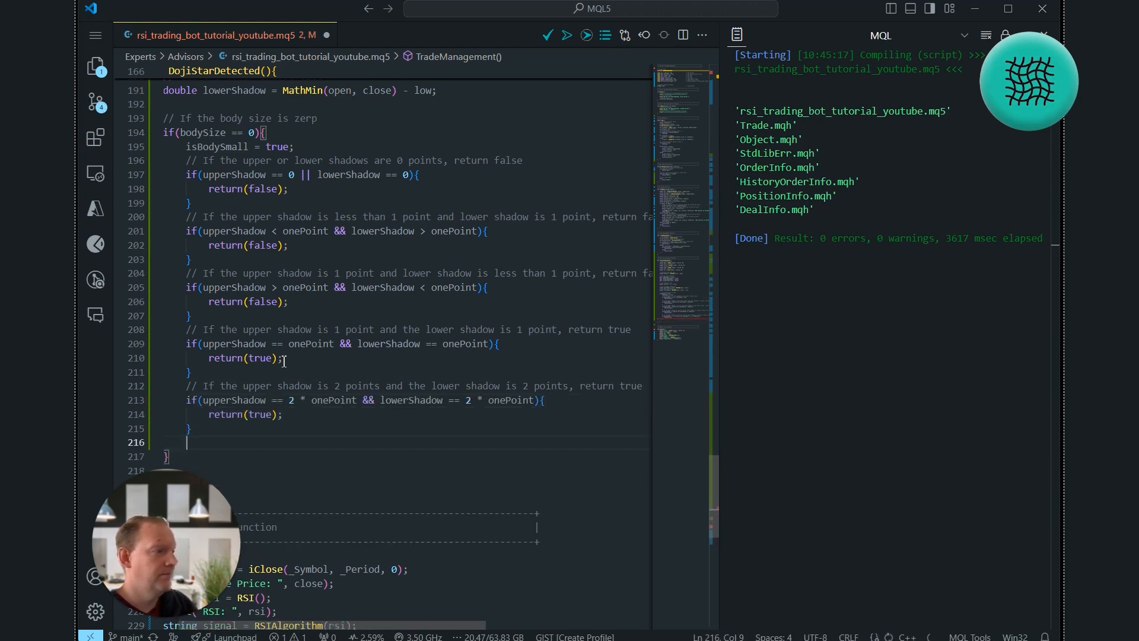
type("// If the upper shadow is 3 points and the lower shadow is 3 points, return true")
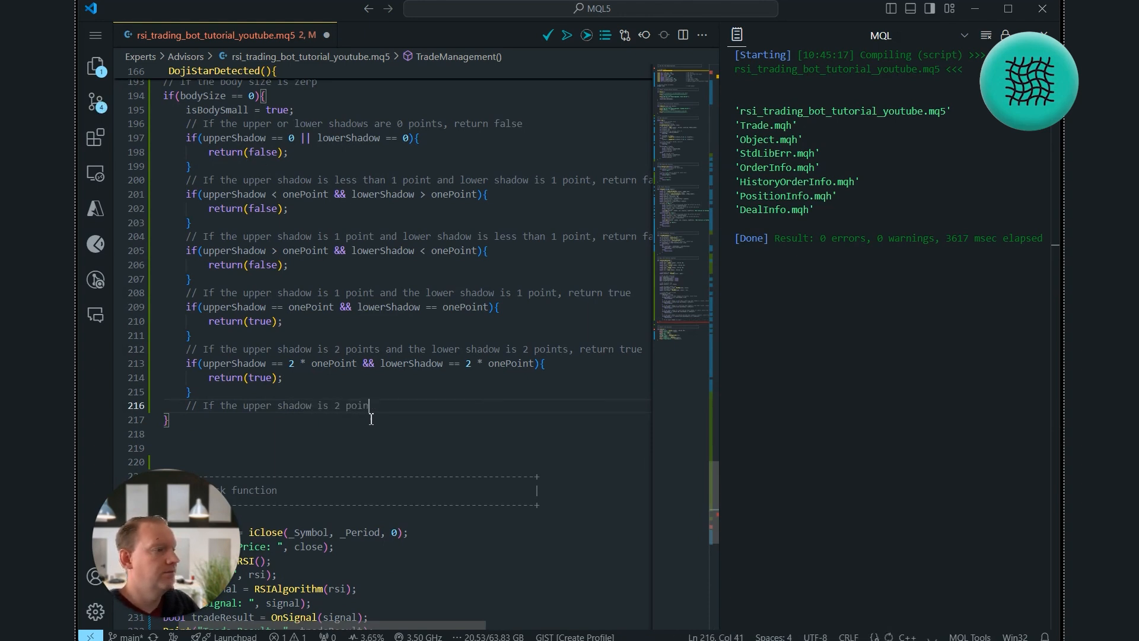
type("ts and the lower shadow is 1 point, return true")
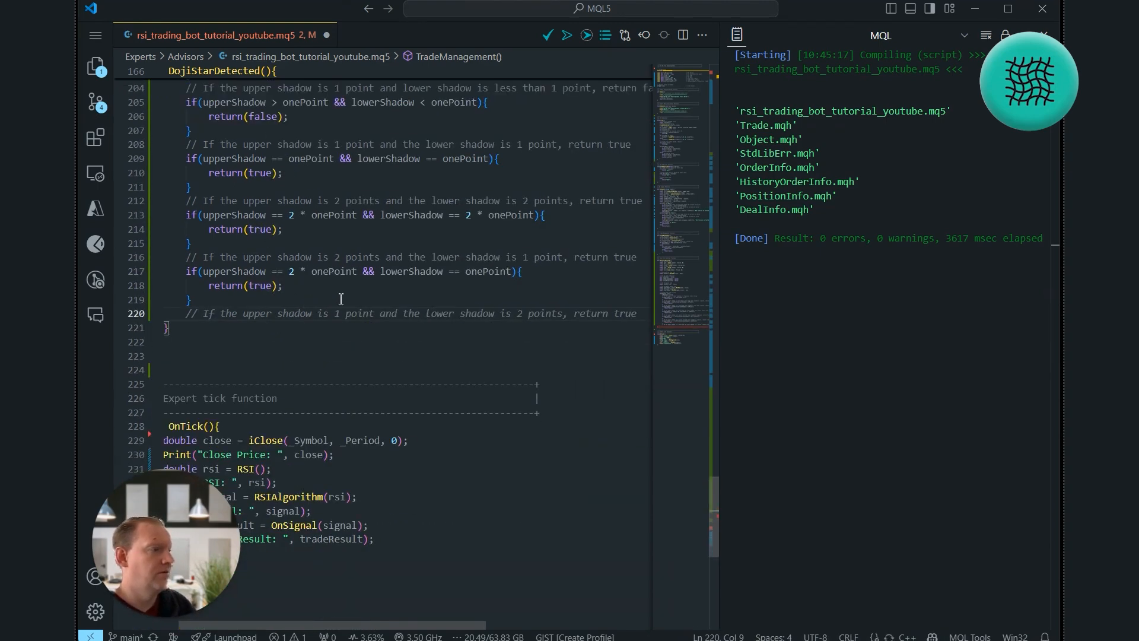
Add true-returning checks for 1/2, 3/3 and 3/1 point shadows and start the 1/3 comment.
type("if(upperShadow == onePoint && lowerShadow == 2 * onePoint){")
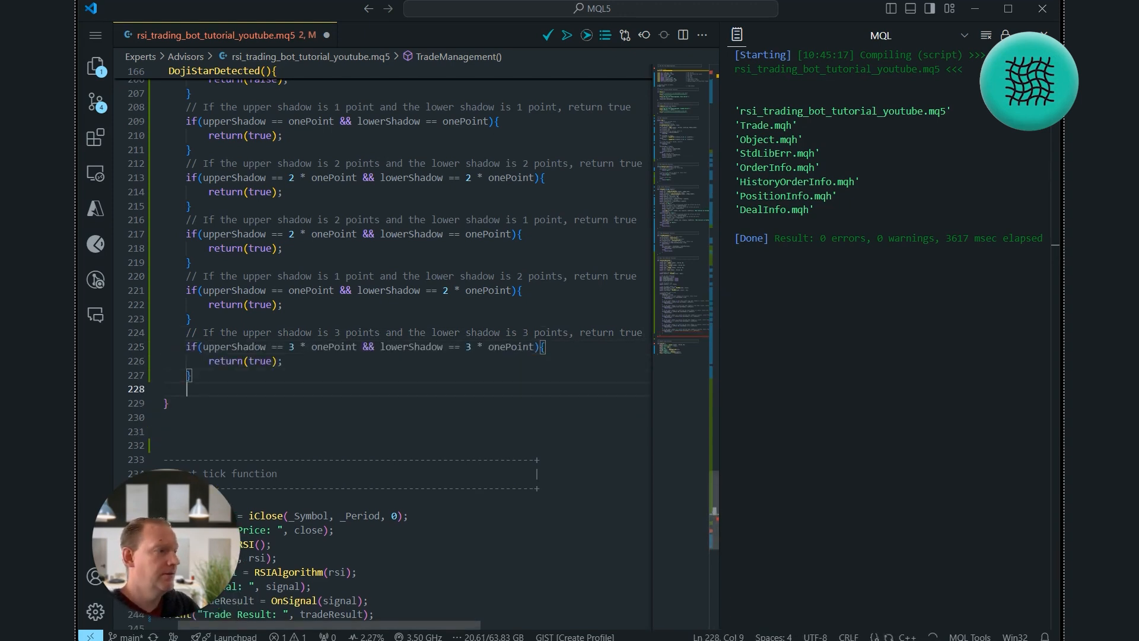
type("// If the upper shadow is 3 points and the lower shadow is 1 point, return true")
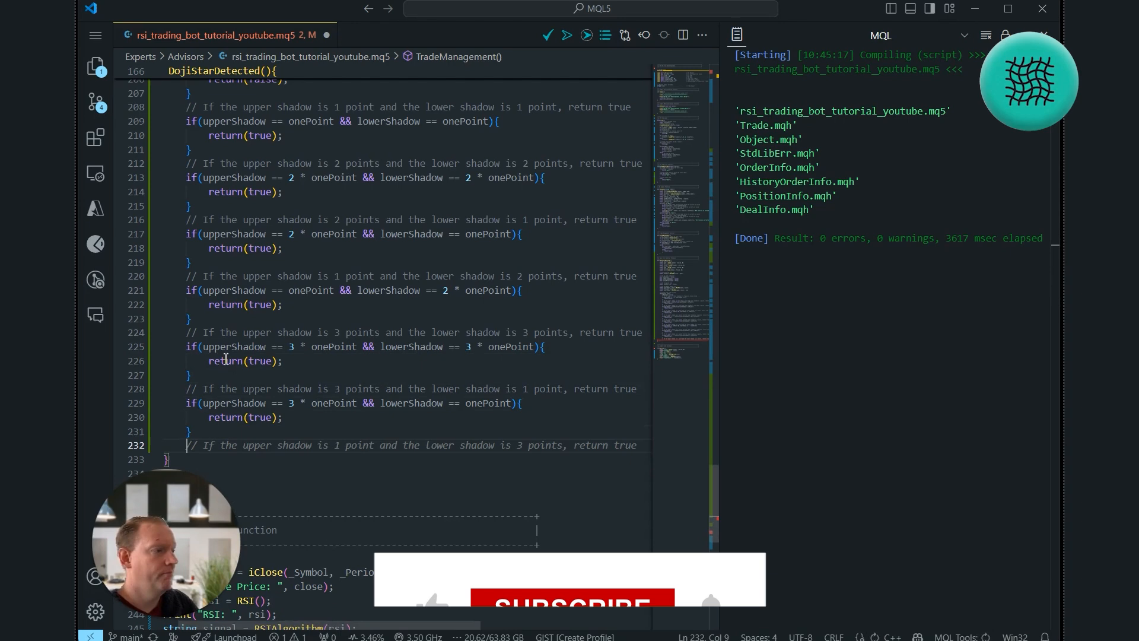
Add a true-returning check for 3/2 point upper/lower shadows.
scroll("down", 3)
type("2 * ")
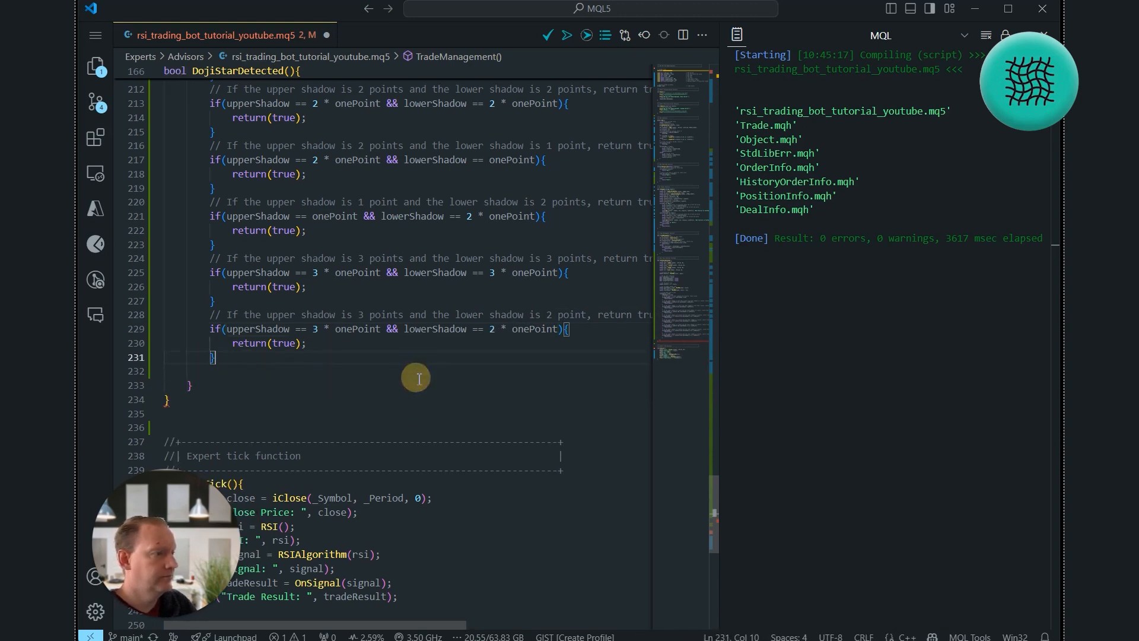
type("// If")
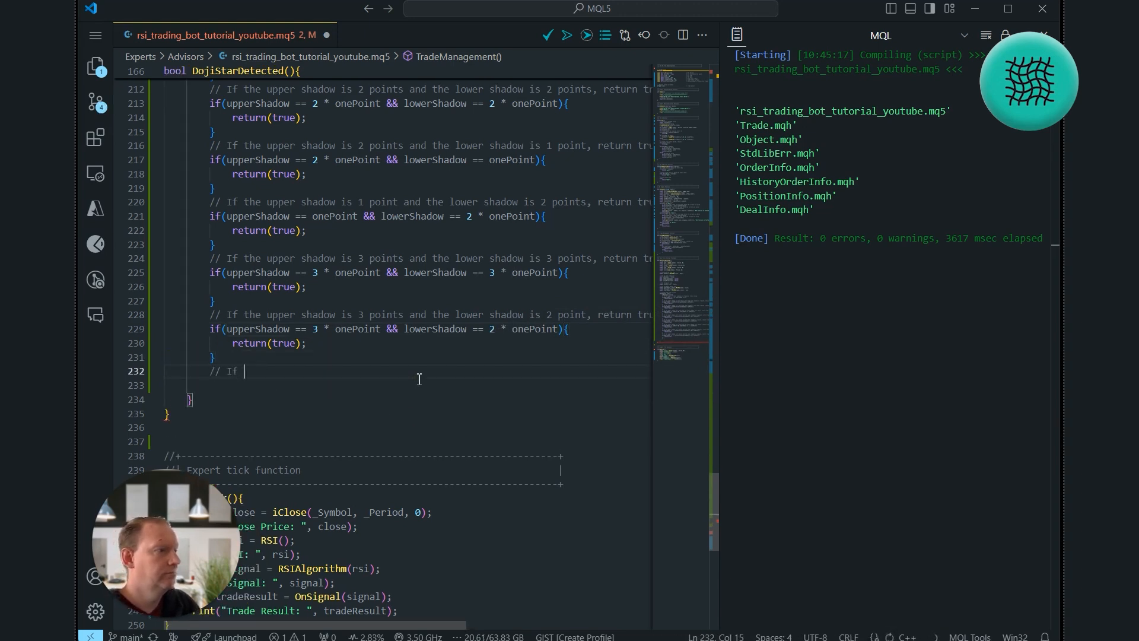
type("the")
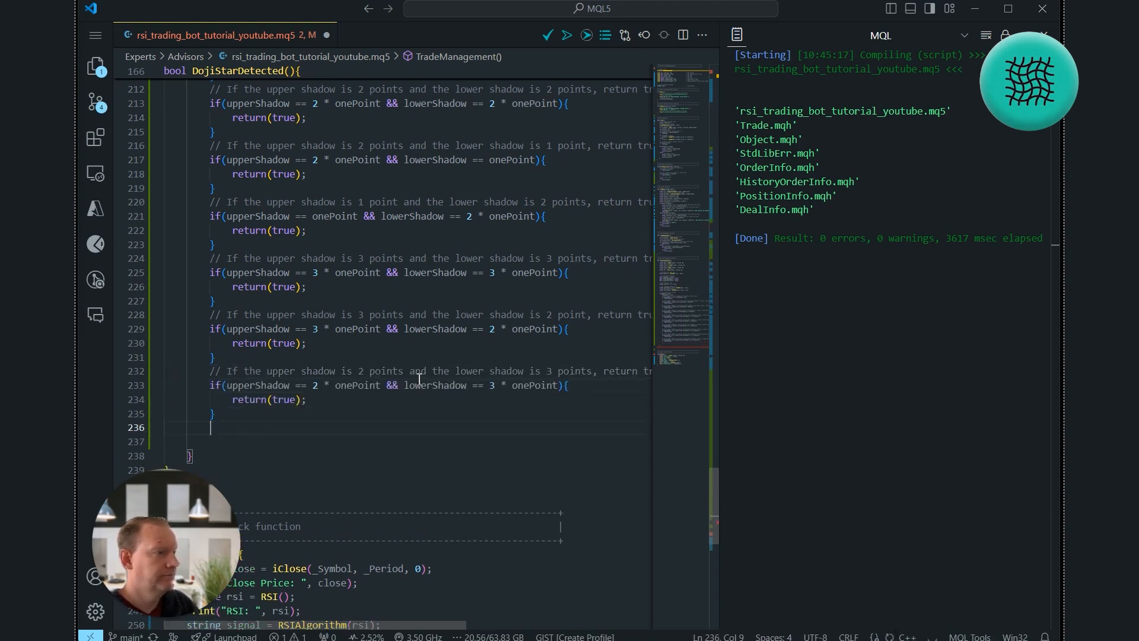
Add the 2/3 point shadow check, then open an else branch after the bodySize == 0 block.
type("// If the upper shadow is 4 points and the lower shadow is 4 points, return tr")
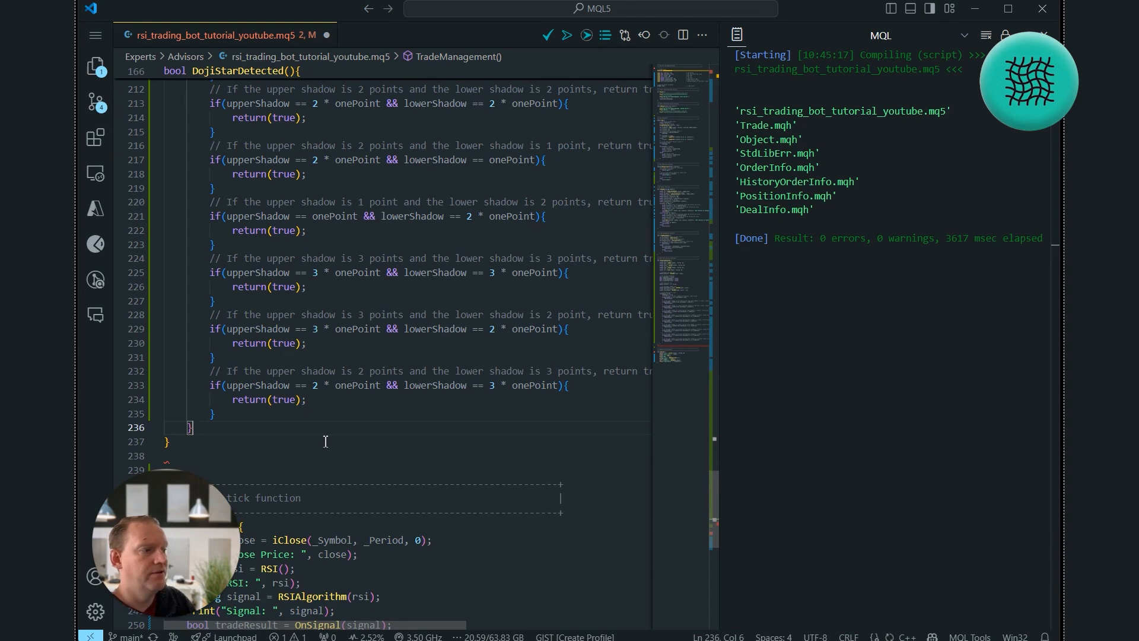
type("else{")
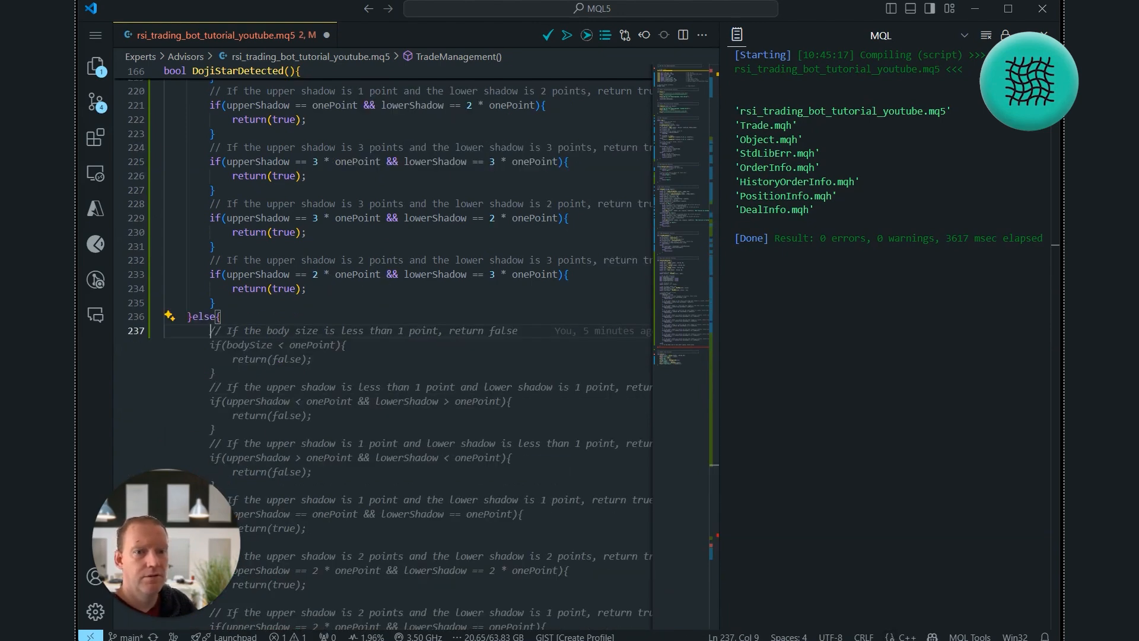
Add the body-size check: if bodySize > 0.05 * (high - low), return(false), with its comments.
scroll("down", 3)
type("// The body must be")
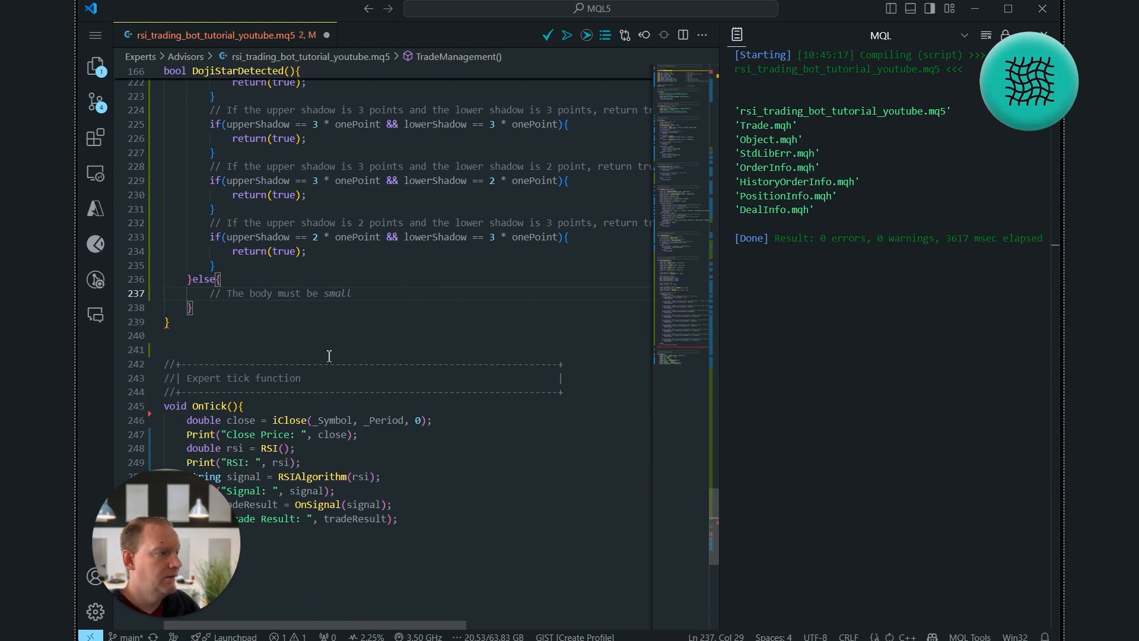
type("less than 1 point")
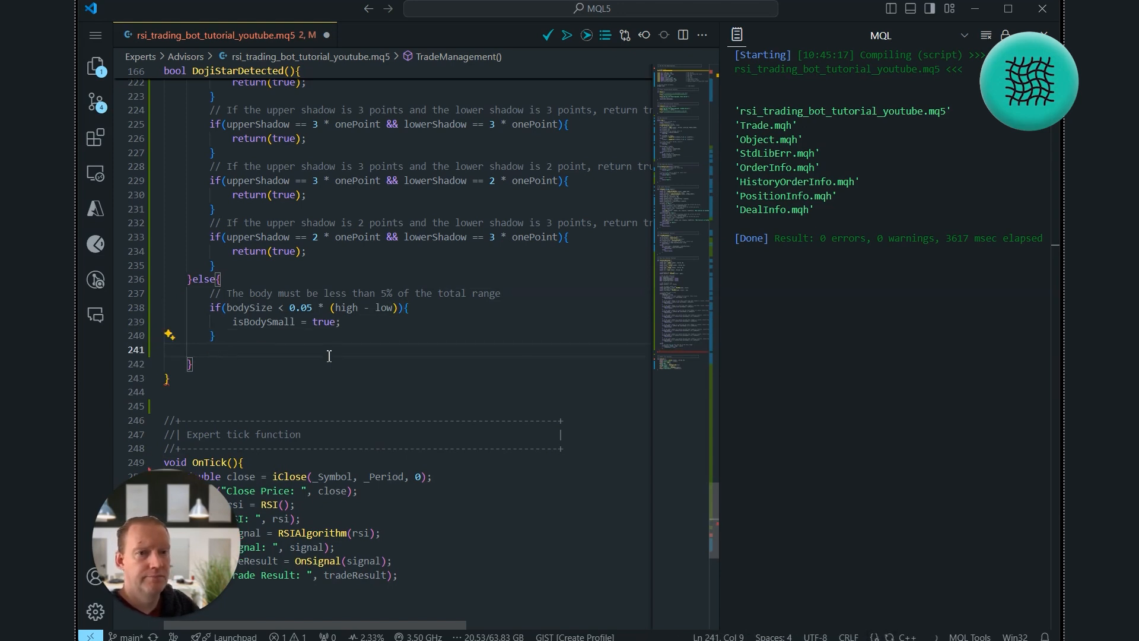
type("// The upper shadow must be less than 5% of the total range")
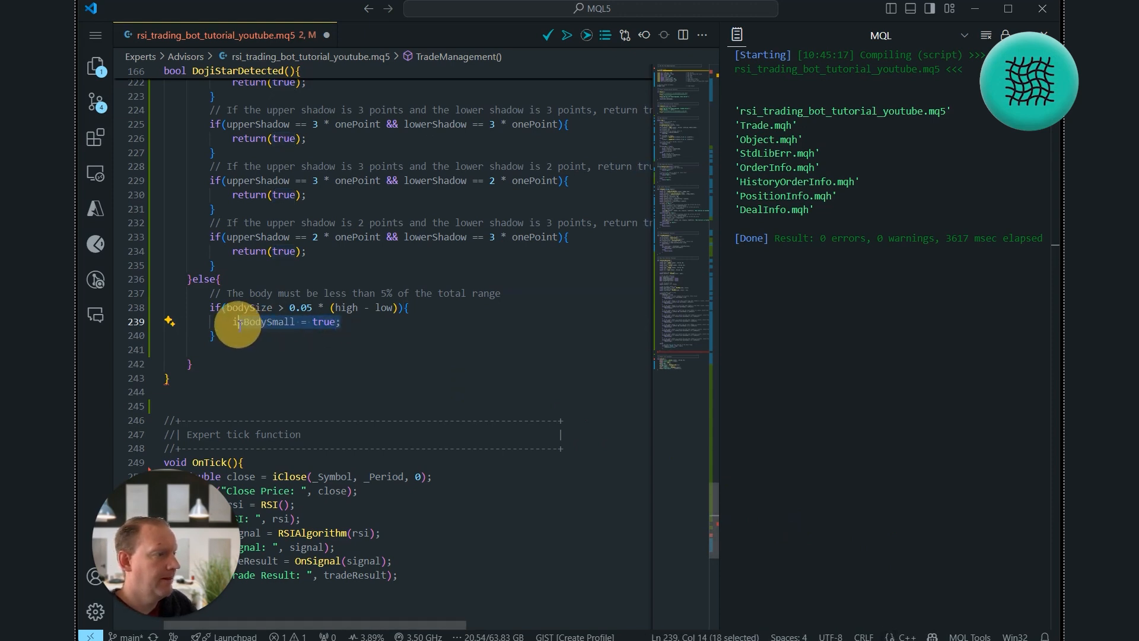
type("return")
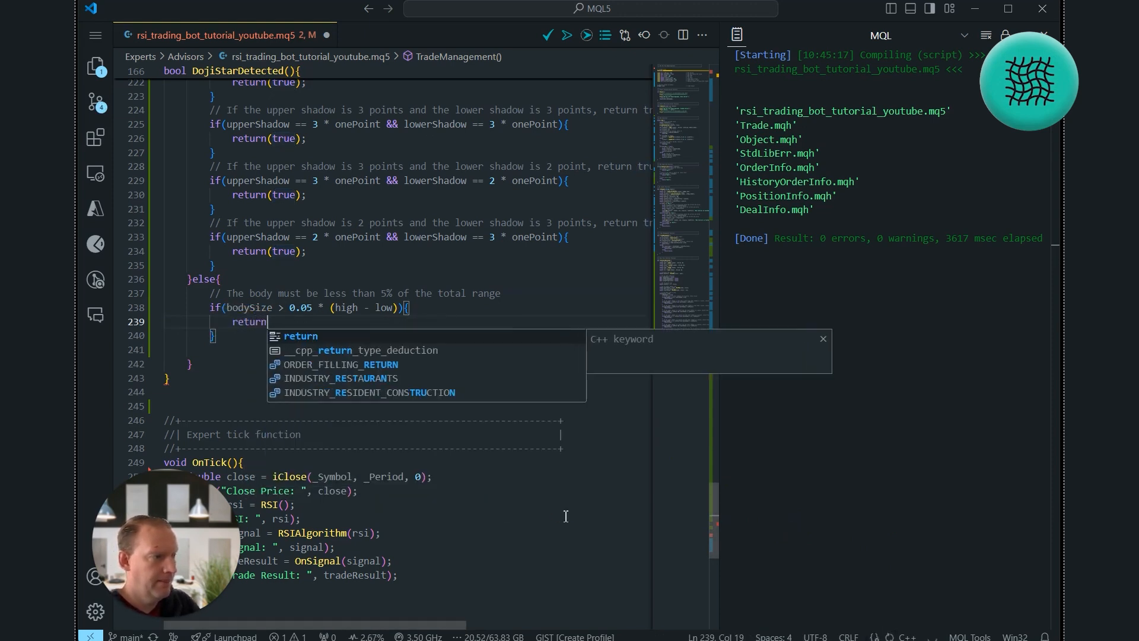
type("(false);")
left_click(406, 350)
type("// The upper and lower shadows to be at least 40% of the body size")
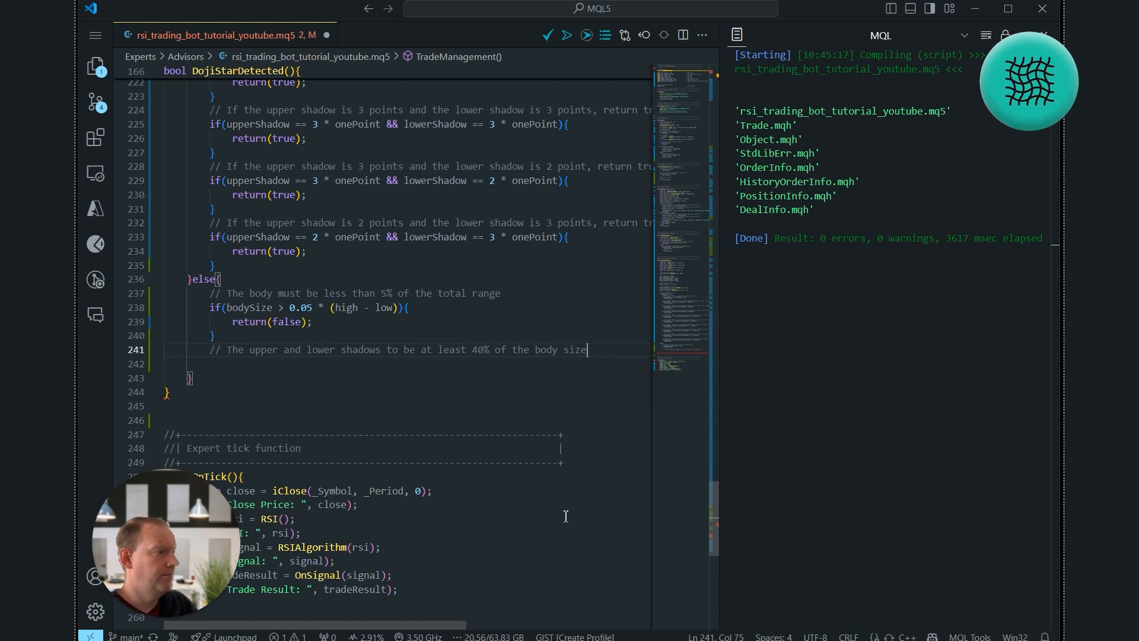
Add the 40% shadow check, then the MathAbs(upperShadow - lowerShadow) > 0.1 * (high - low) check returning false.
key("BackSpace")
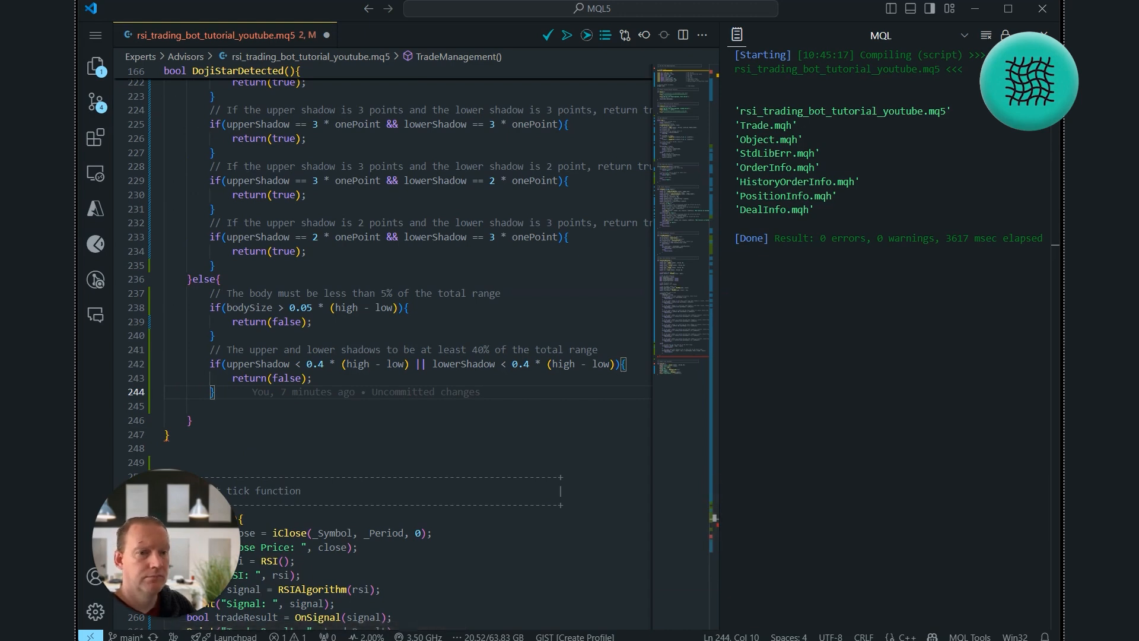
key("enter")
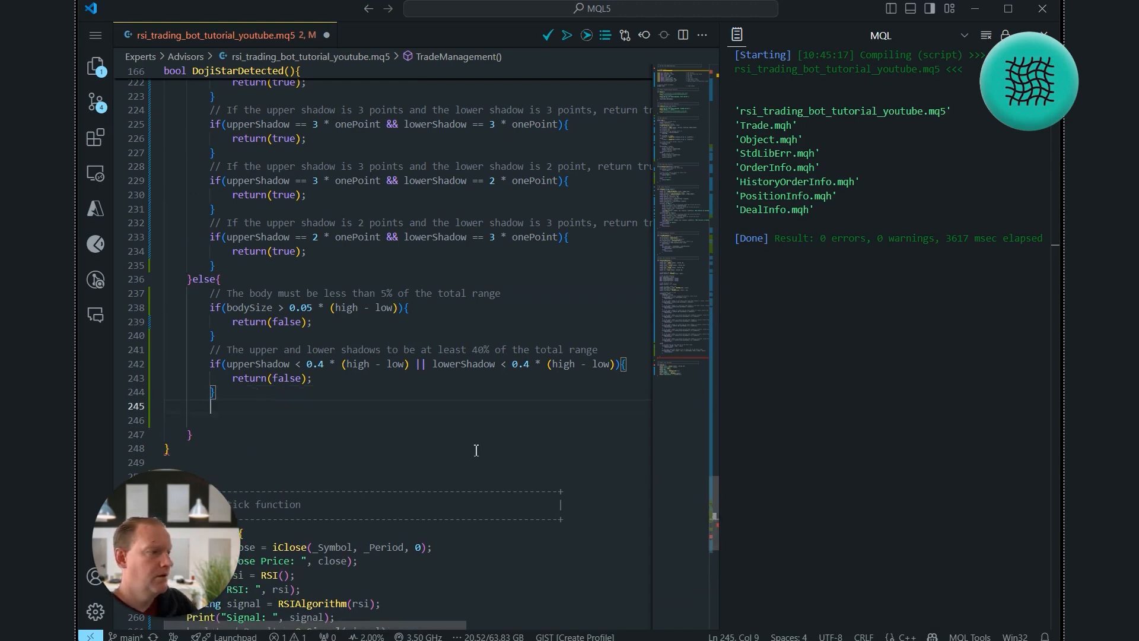
type("// There must be no more than")
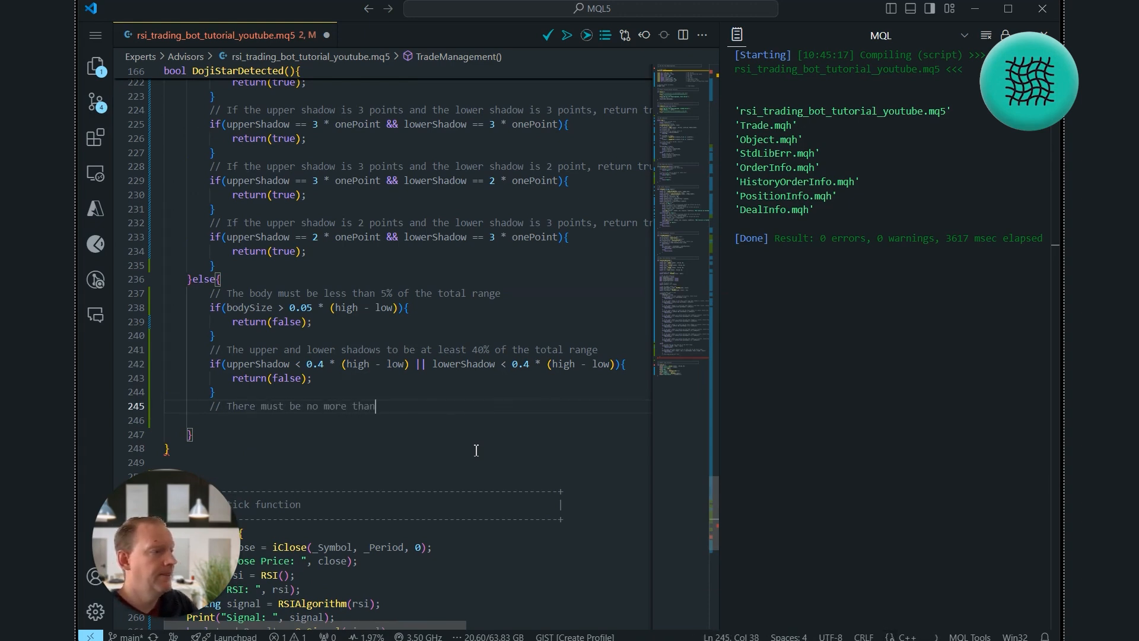
type("10% difference between the upper and lower shadows")
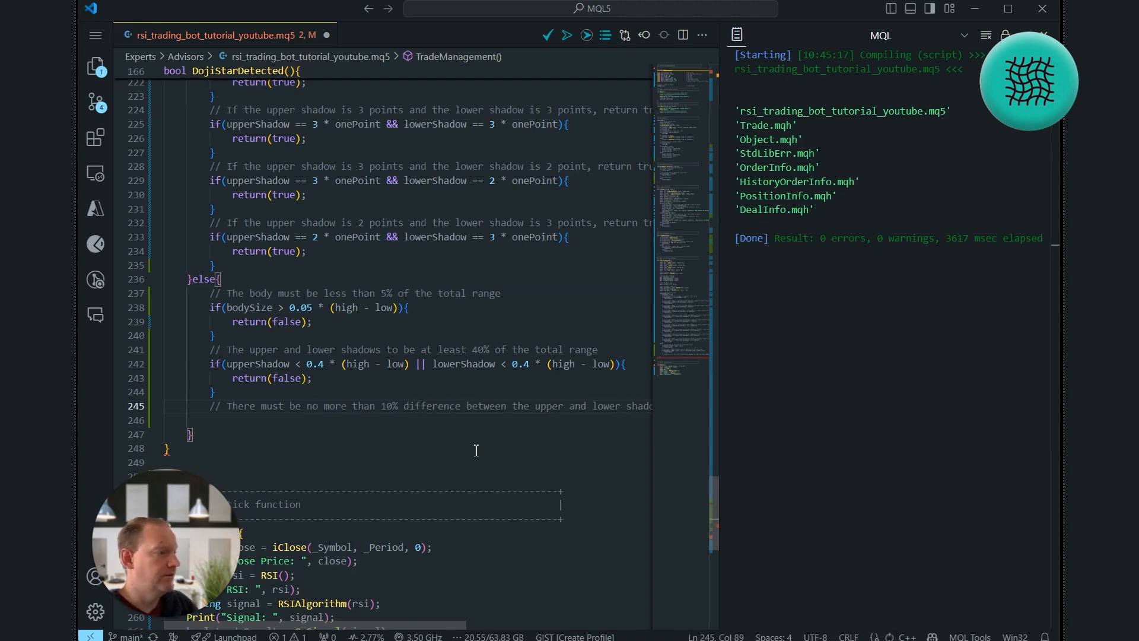
type("if(MathAbs(upperShadow - lowerShadow) > 0.1 * (high - low)){")
type("return(false);")
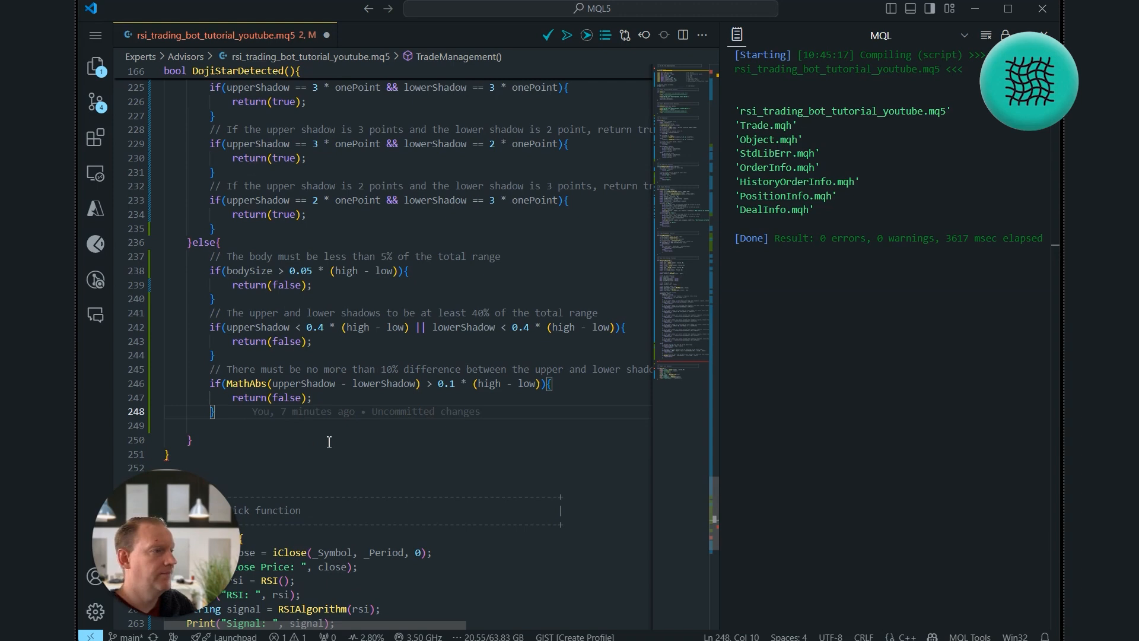
Add '// Otherwise return true' and return(true); at the end of the else branch.
type("// If the body is small")
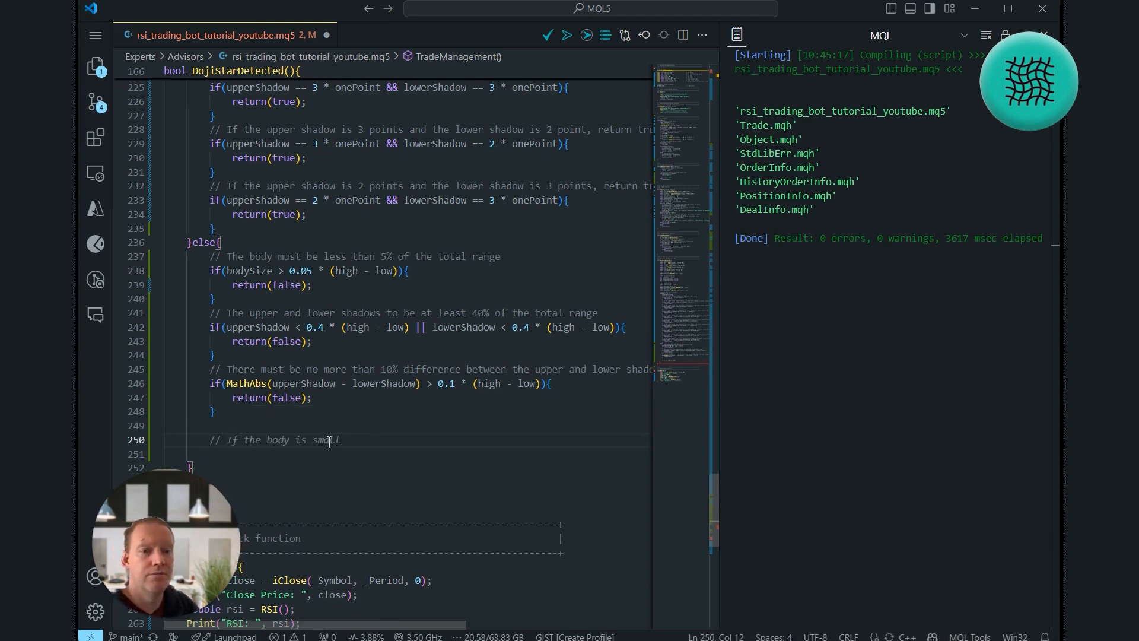
type("Otherwise reutrn")
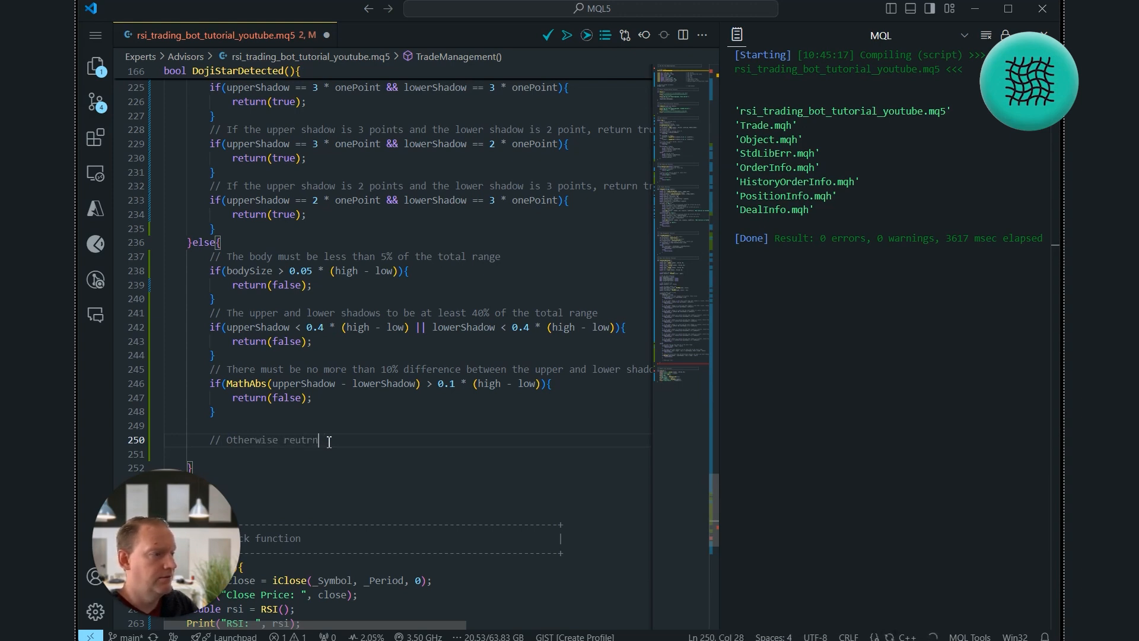
type("true")
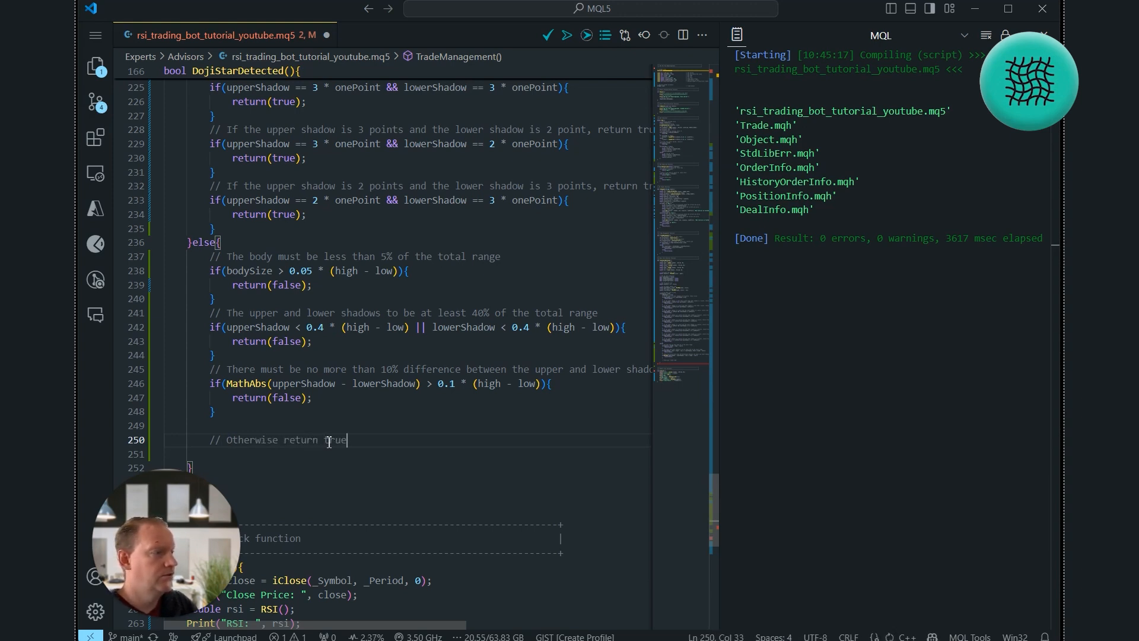
type("return(true);")
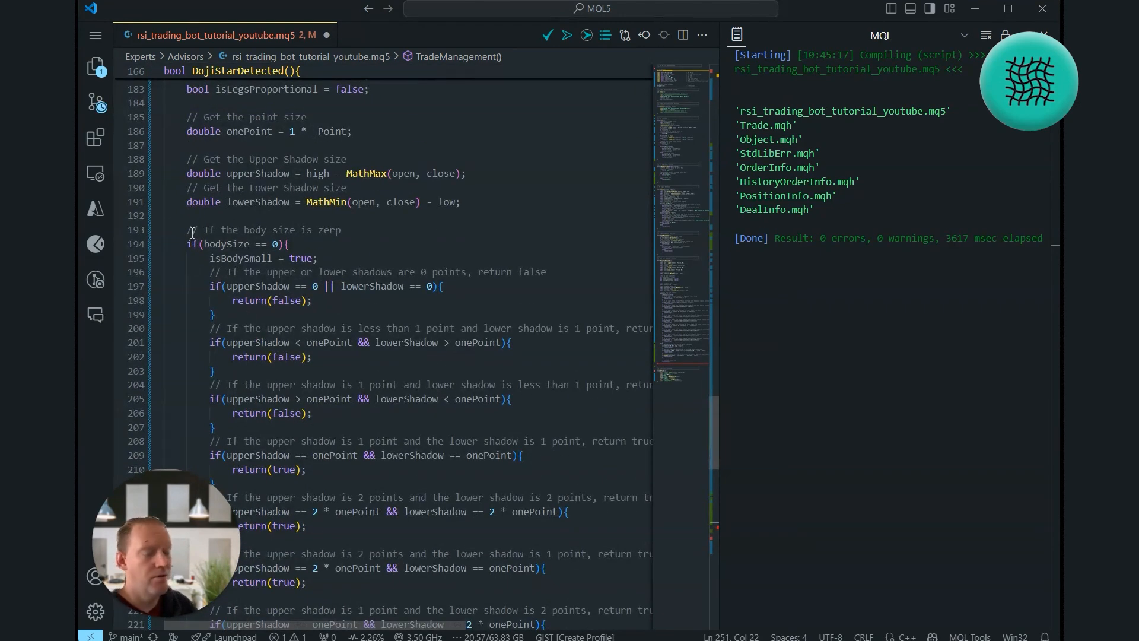
Add a final return comment and return statement before DojiStarDetected()'s closing brace.
scroll("down", 3)
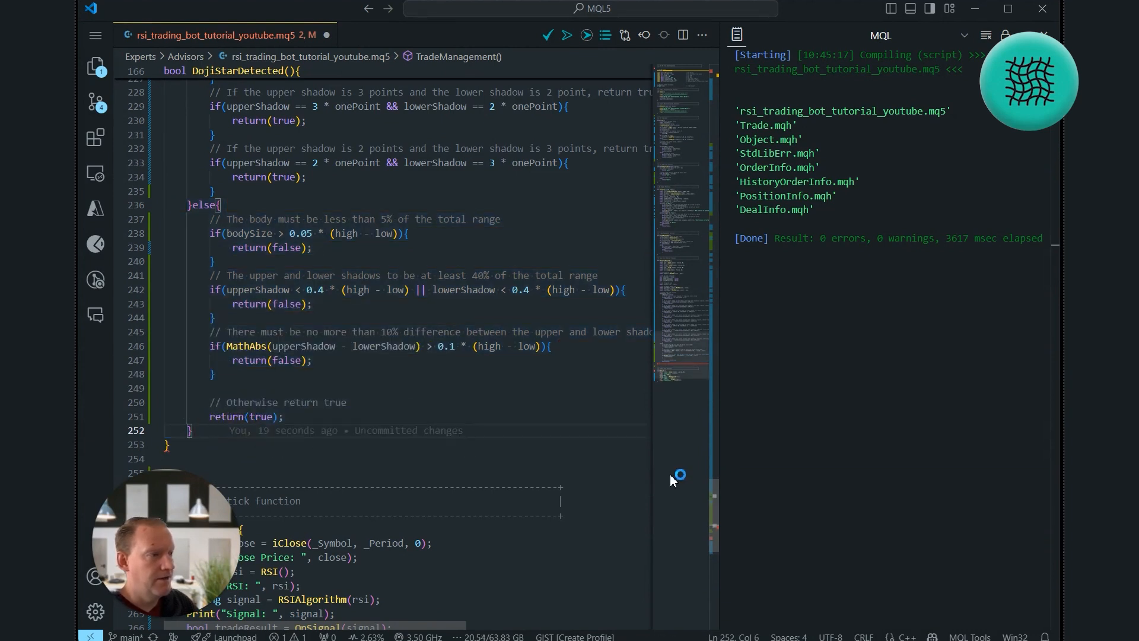
type("// Return false")
type("return(true);")
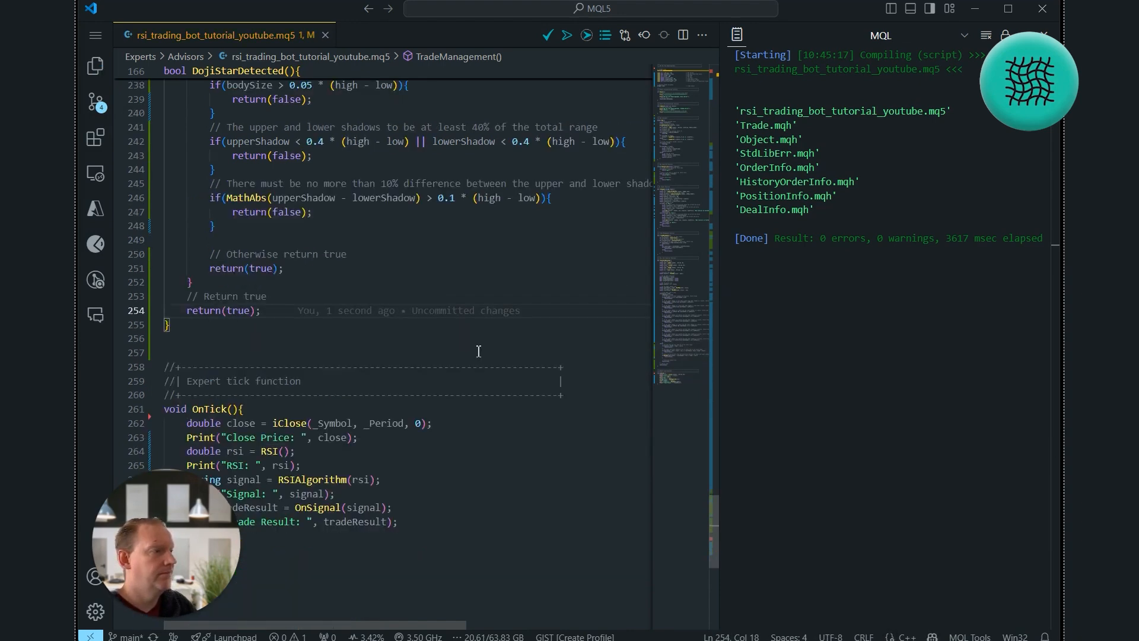
scroll("down", 3)
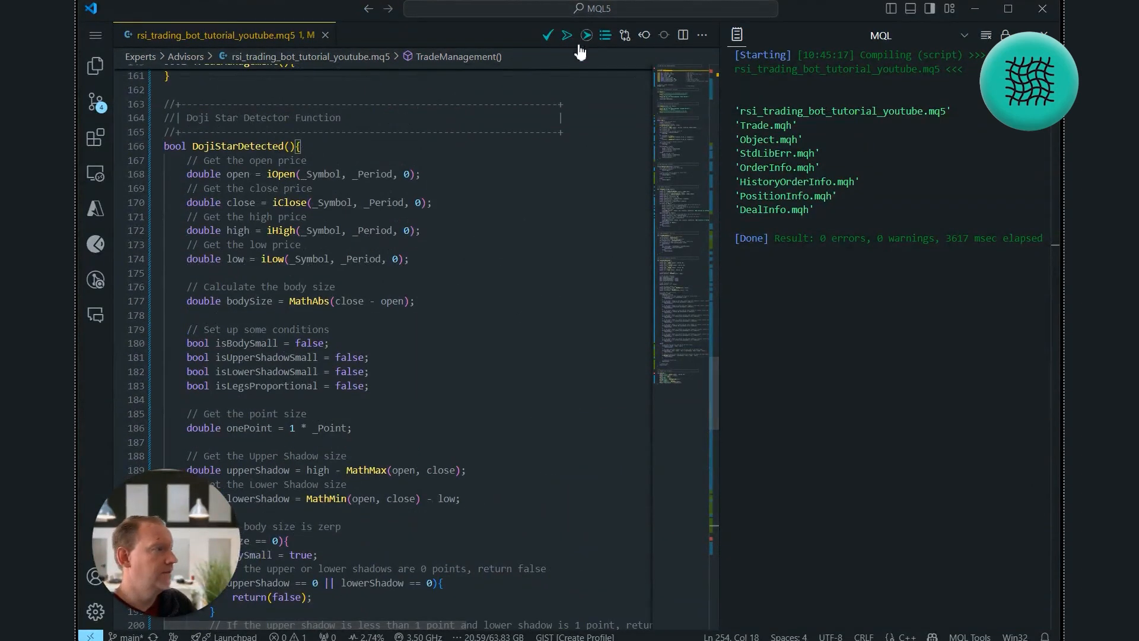
Compile the bot and confirm 0 errors and 0 warnings in the MQL output.
left_click(566, 34)
type("// Check for")
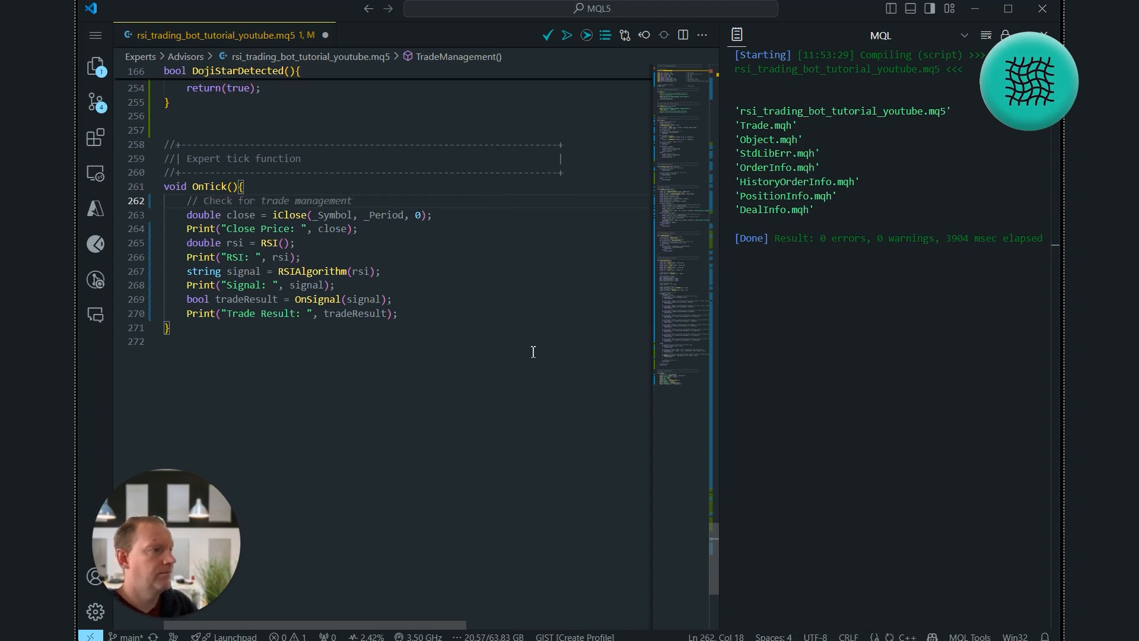
In OnTick, add 'bool dojiStar = DojiStarDetected();' and start the if(dojiStar == true){ block.
type("doji st")
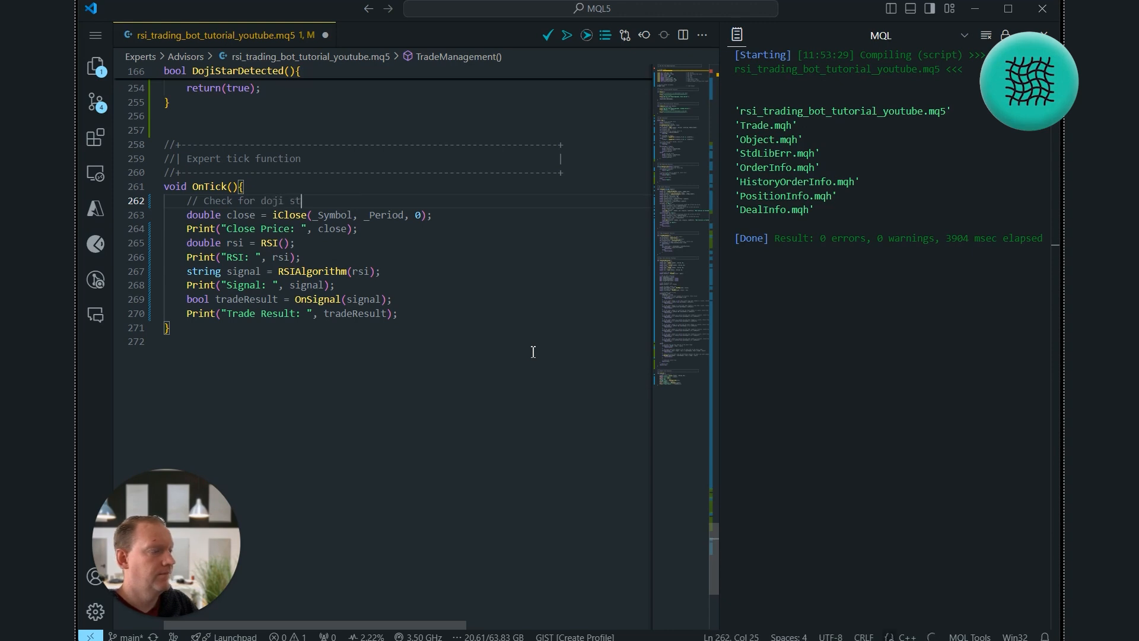
type("bool dojiStar = DojiStarDetected();")
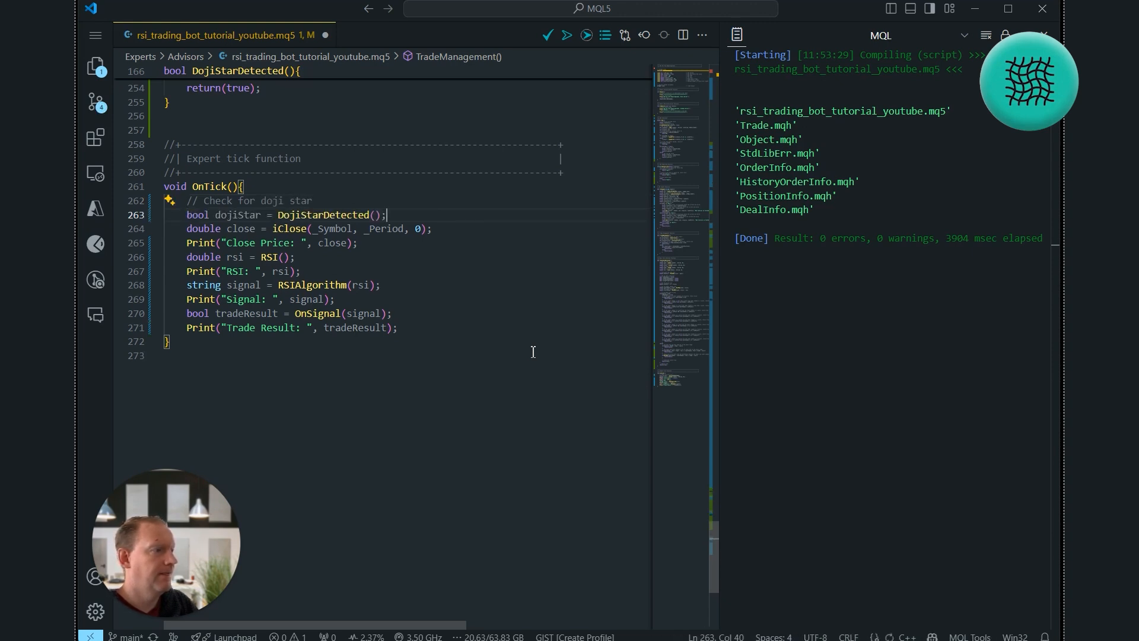
key("Enter")
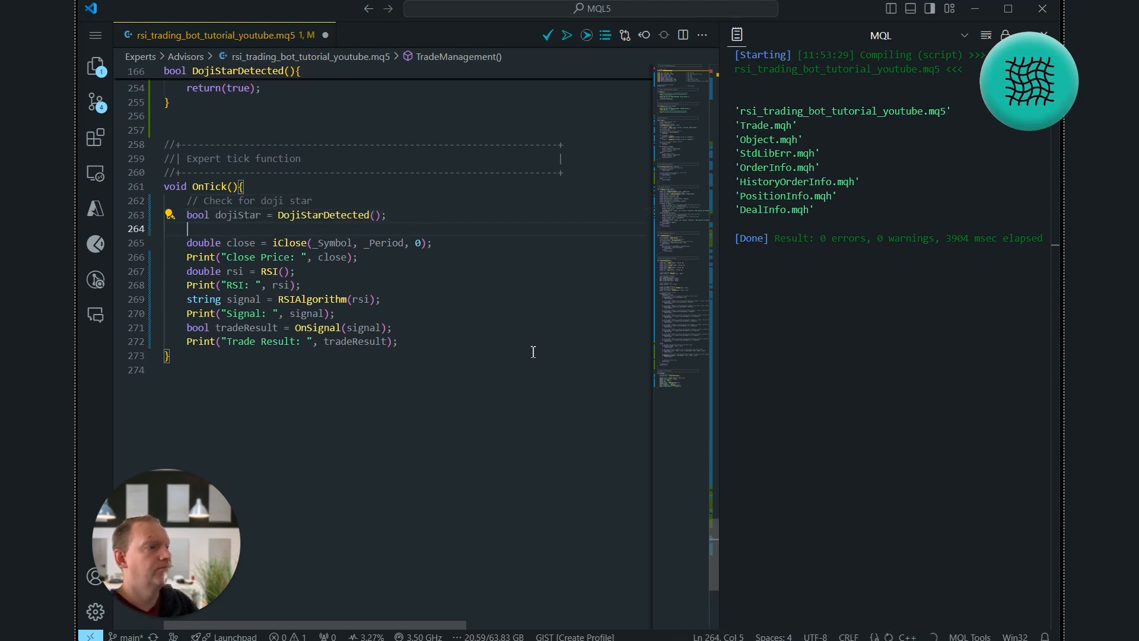
type("if(dojiStar == true){")
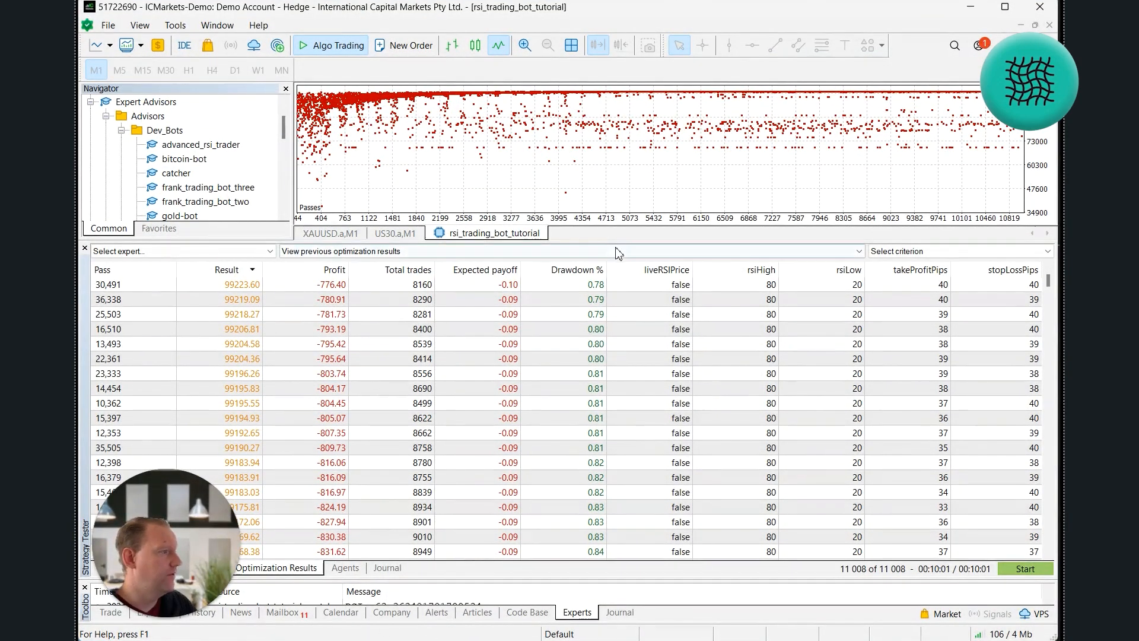
Hide the Strategy Tester via the View menu and switch to the US30.a M1 chart.
left_click(140, 25)
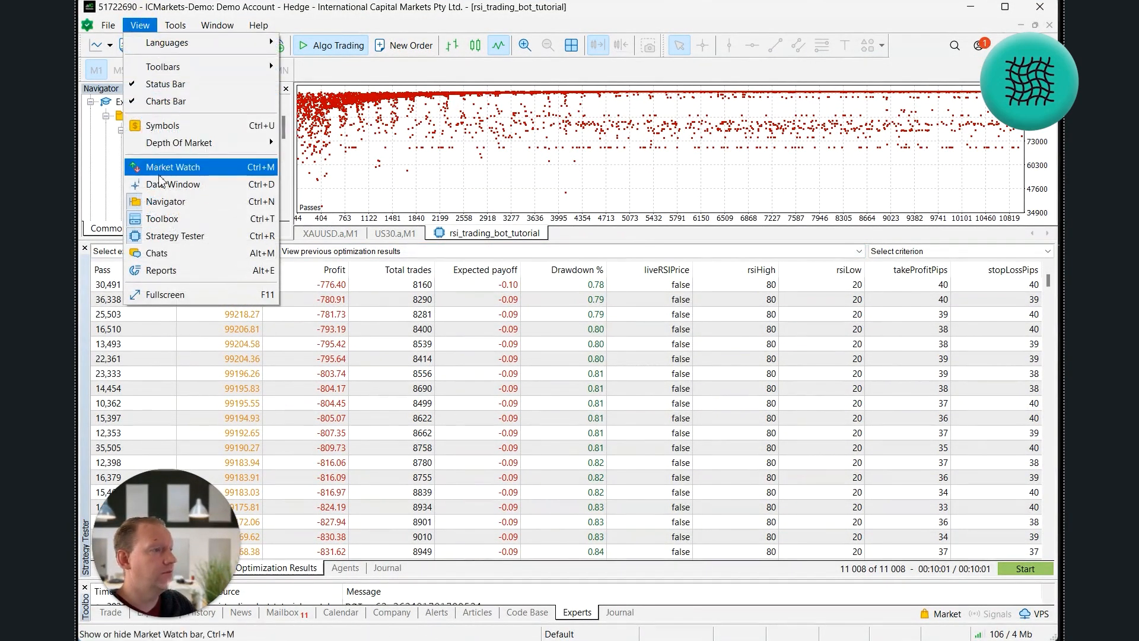
left_click(164, 202)
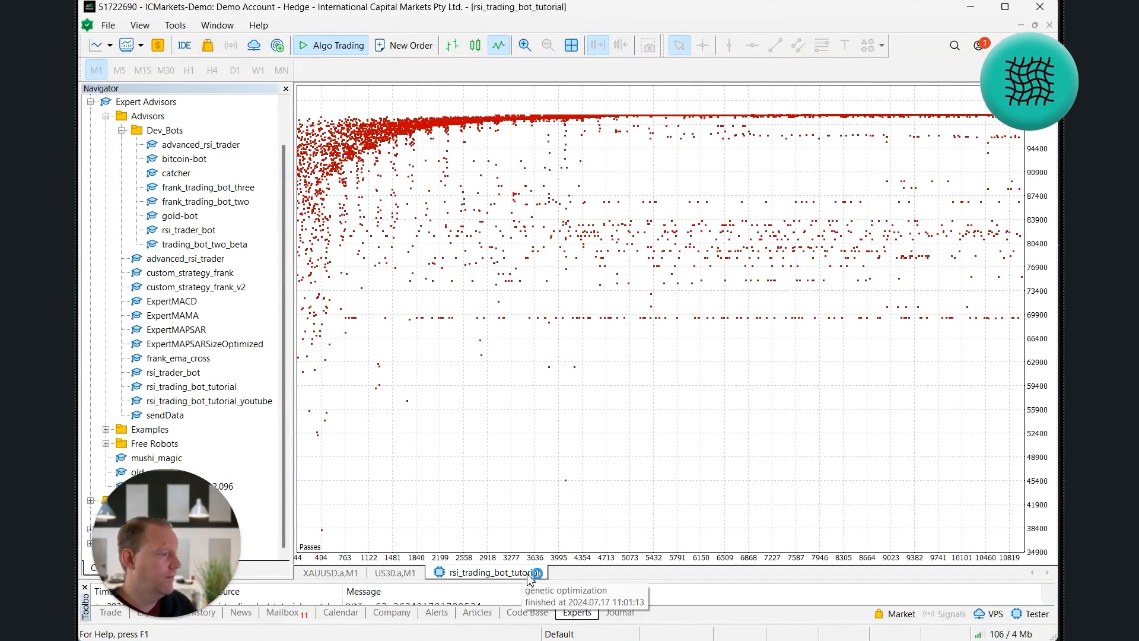
left_click(394, 572)
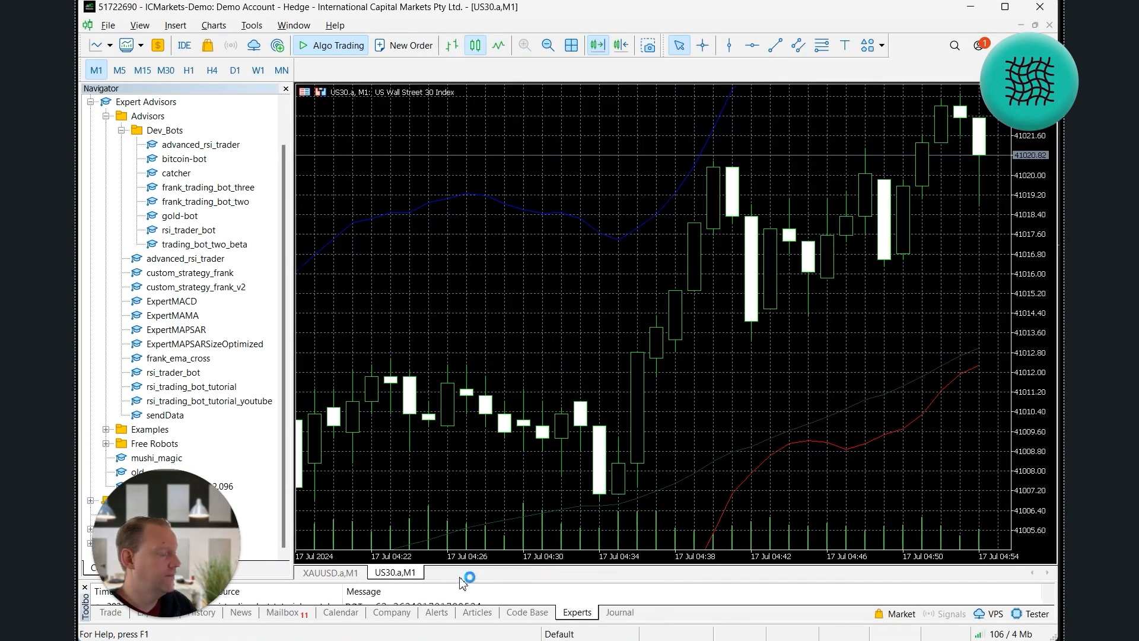